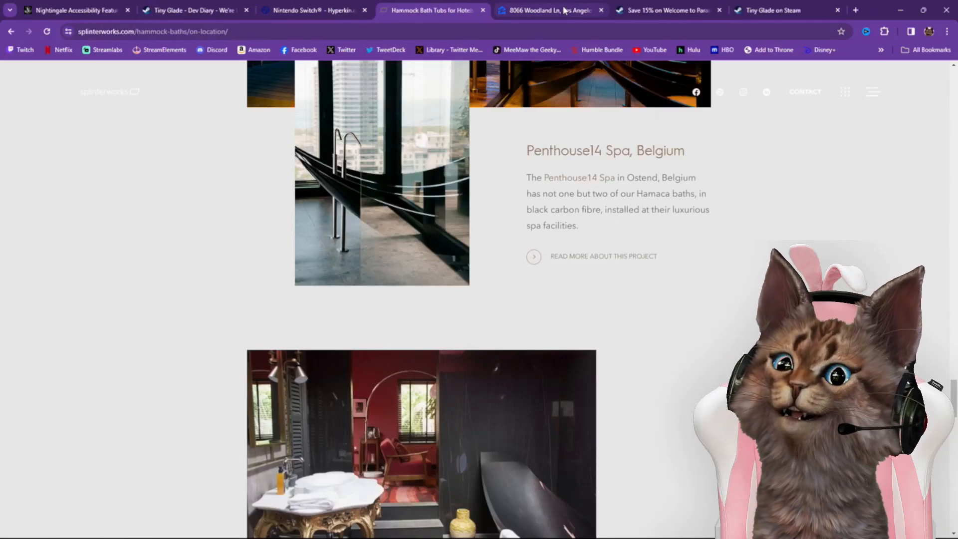
Switch to the 8066 Woodland Ln listing tab and open its photo collection from the main photo
click(546, 10)
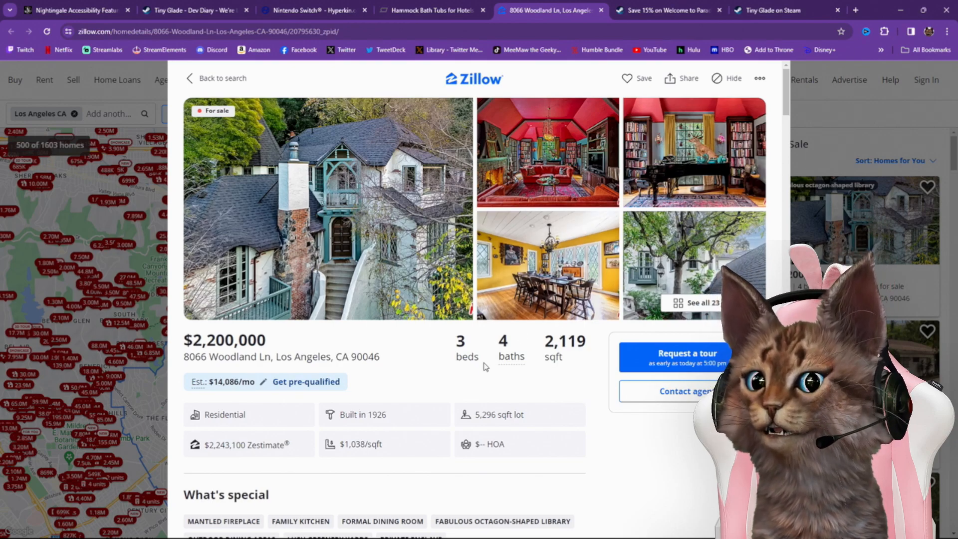
mouse_move(549, 379)
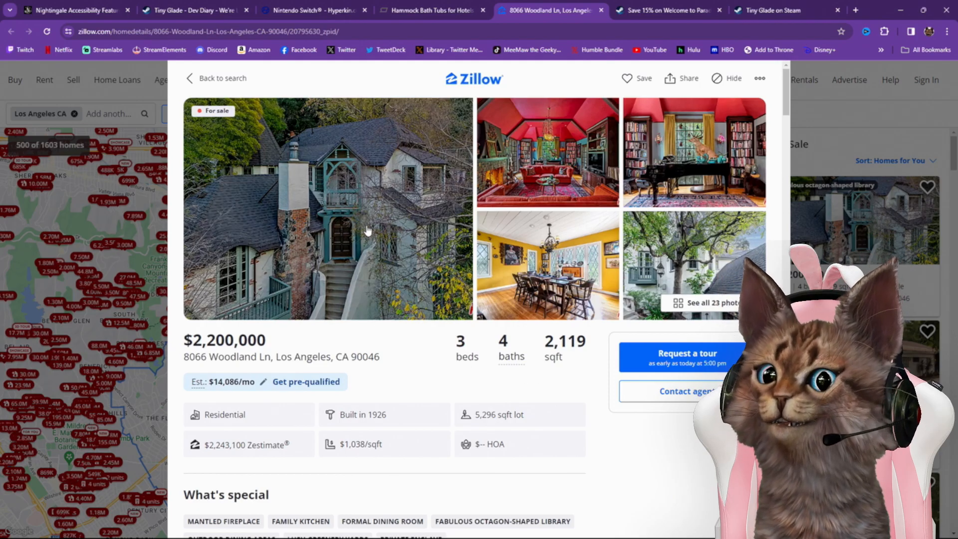
click(327, 208)
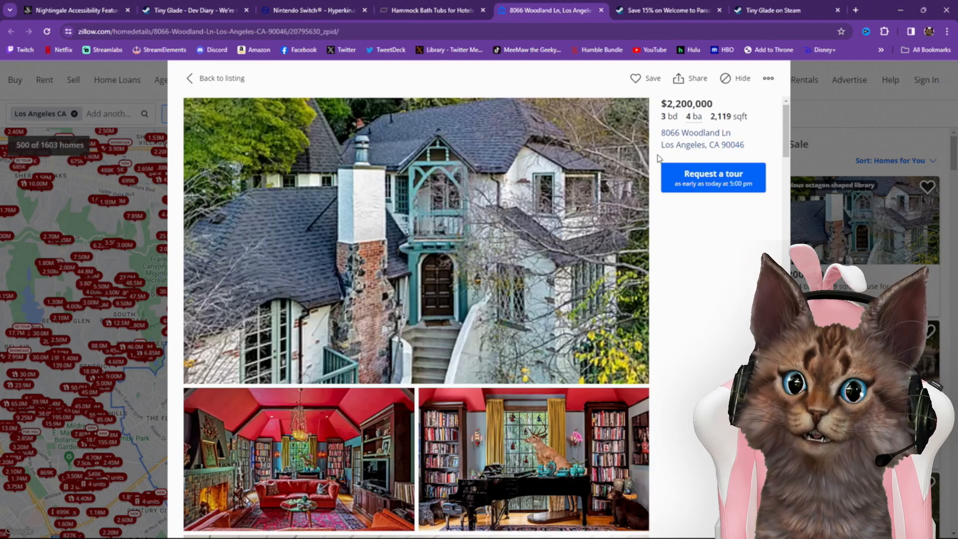
mouse_move(714, 157)
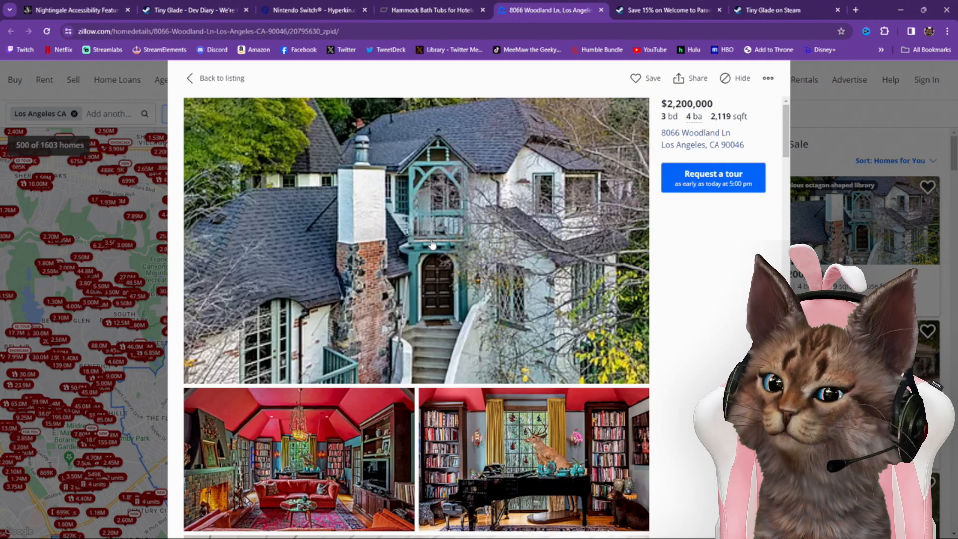
View the house exterior as photo 1 of 23 in the full-screen gallery viewer
click(415, 240)
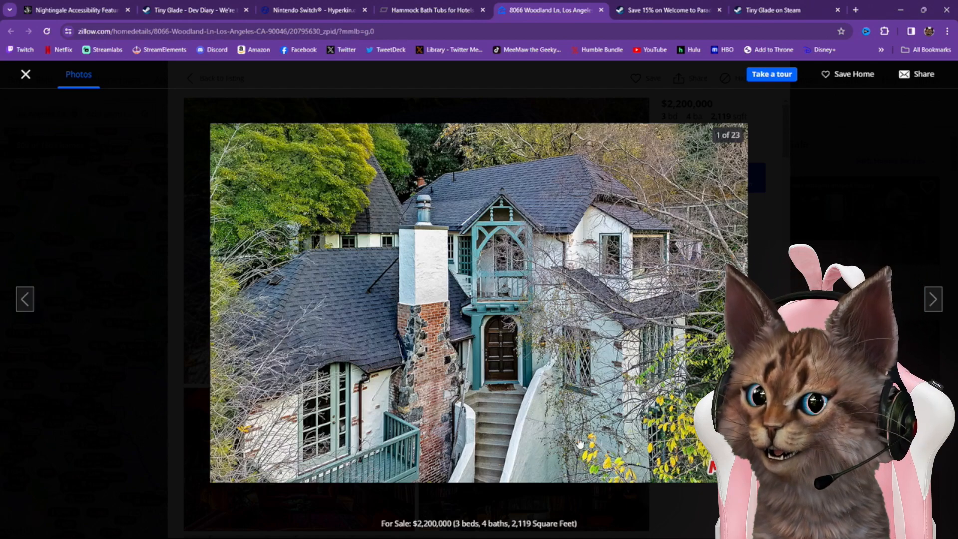
mouse_move(604, 392)
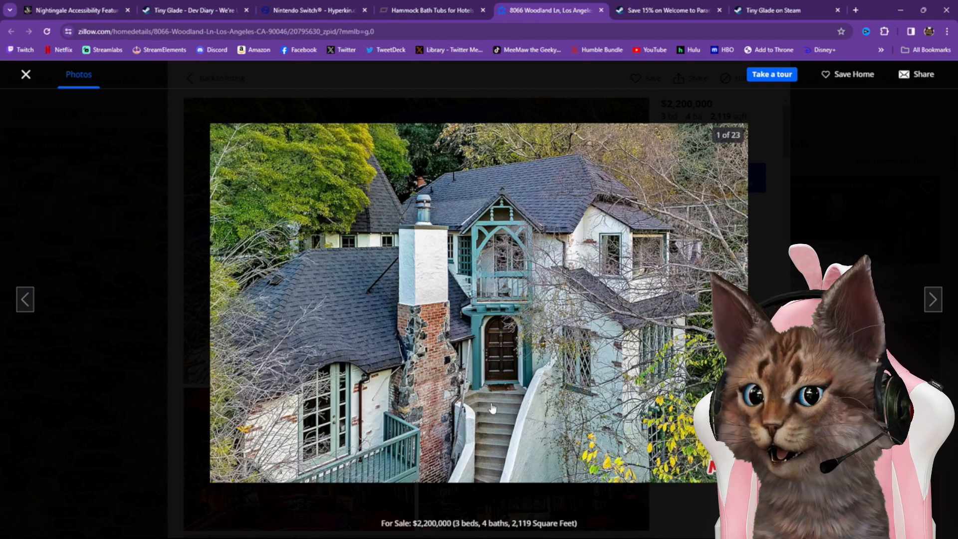
mouse_move(946, 339)
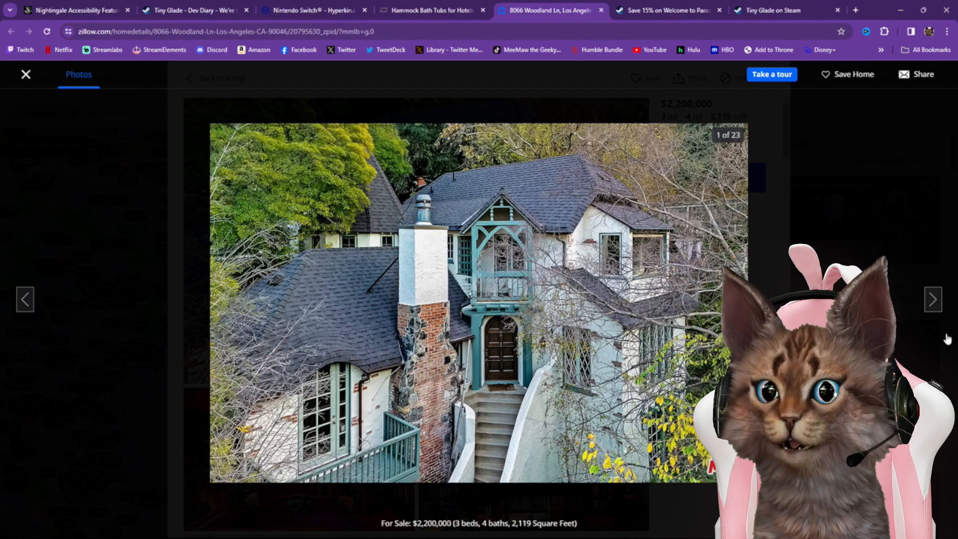
mouse_move(932, 299)
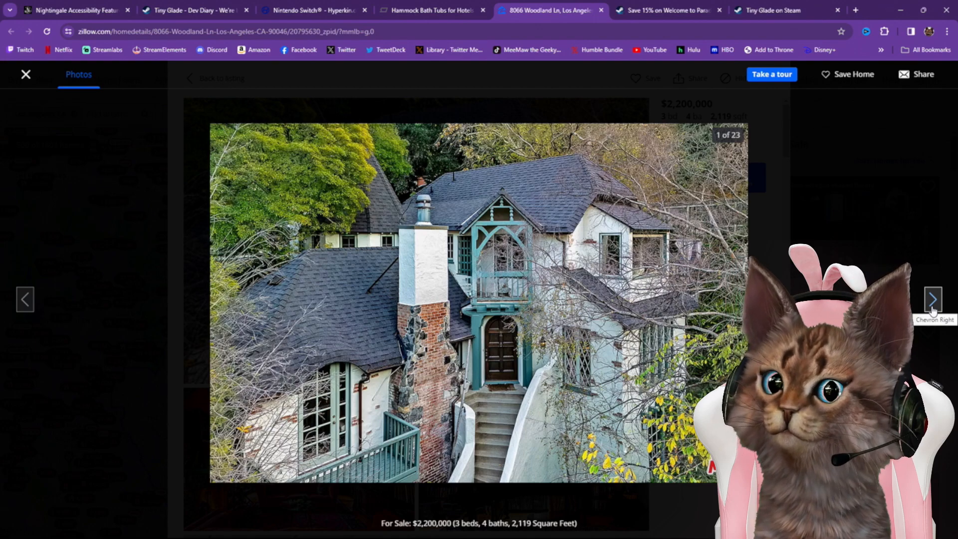
Advance to the red-ceilinged living room photo and look it over full-size in its own tab
click(933, 299)
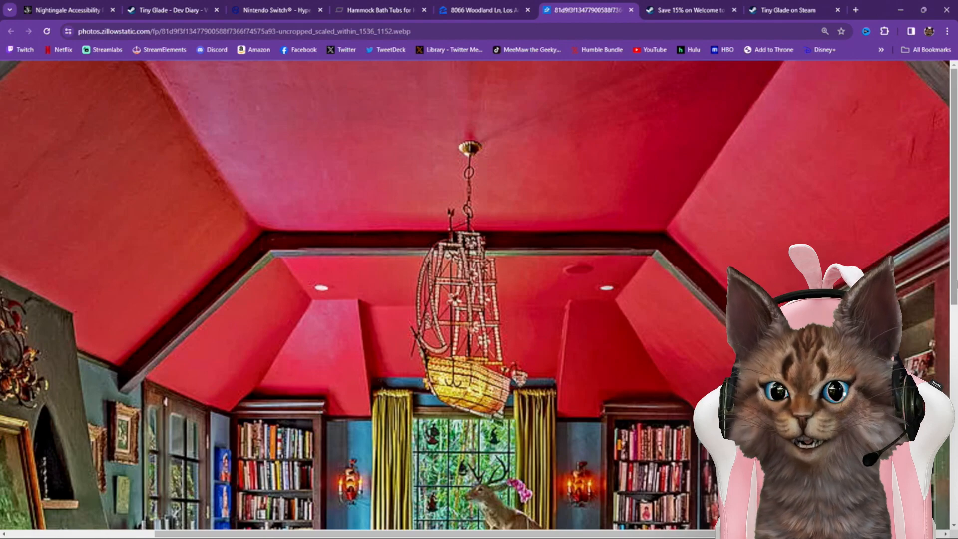
scroll(down, 3)
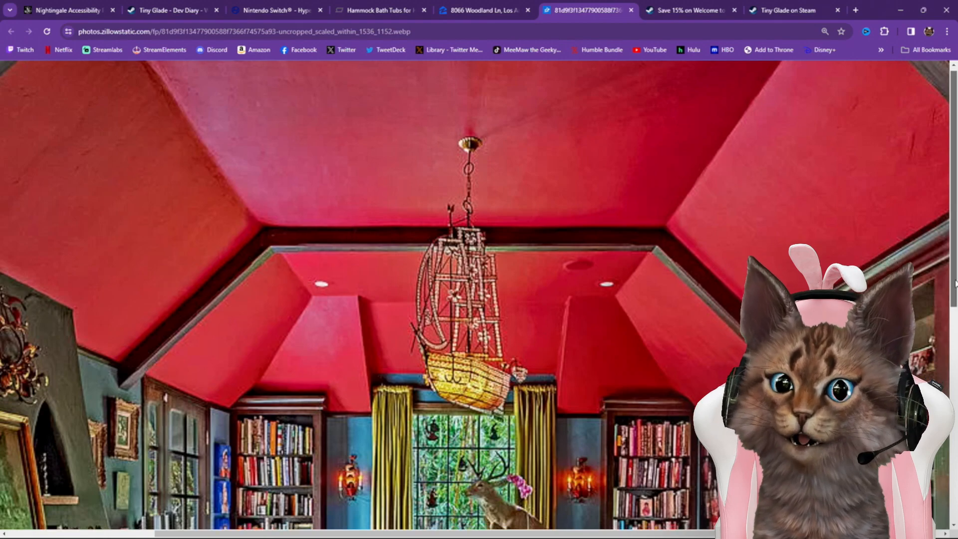
scroll(down, 3)
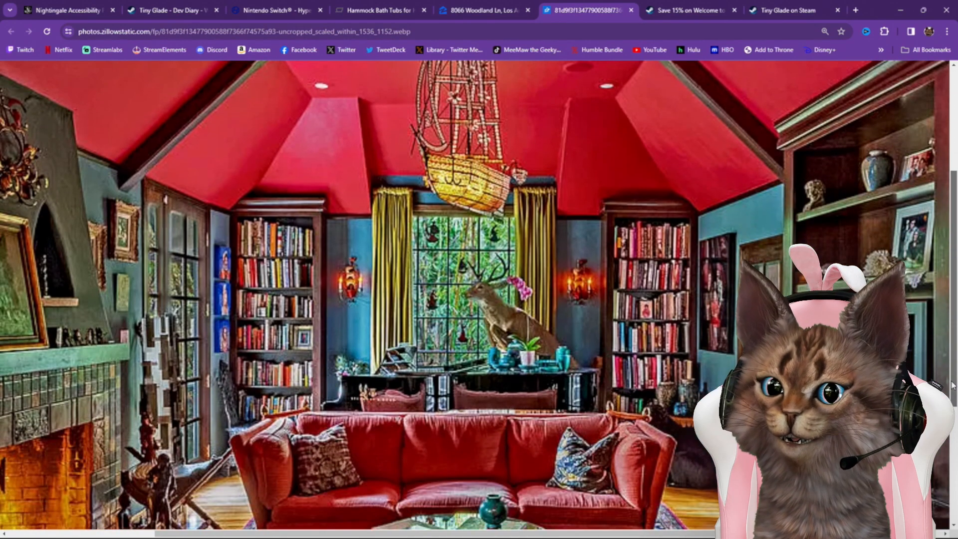
scroll(down, 3)
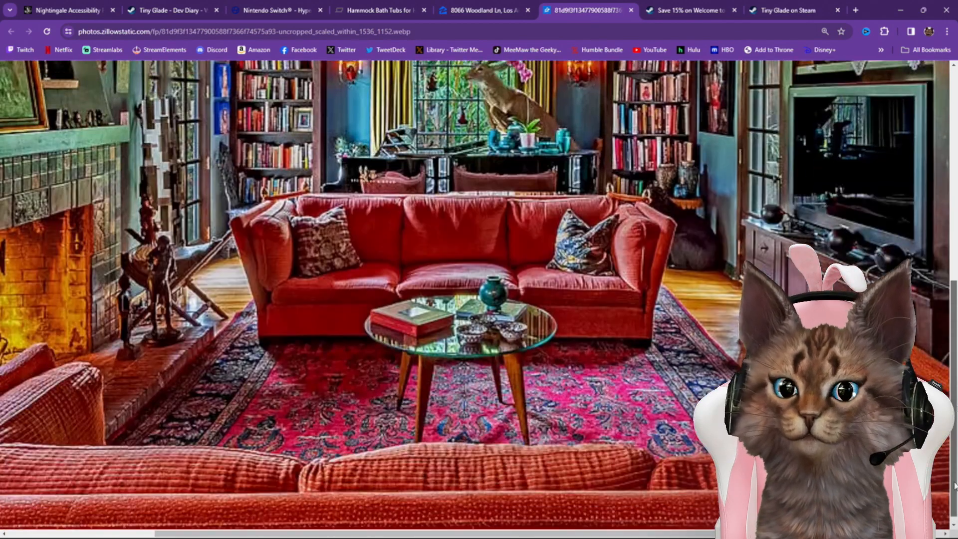
Return to the Woodland Ln gallery tab showing the living room, photo 2 of 23
click(483, 10)
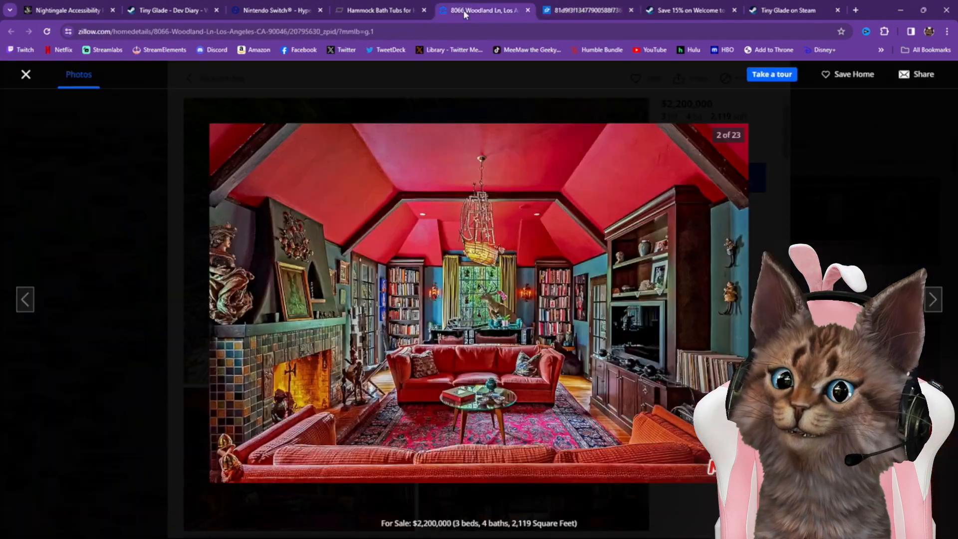
mouse_move(933, 299)
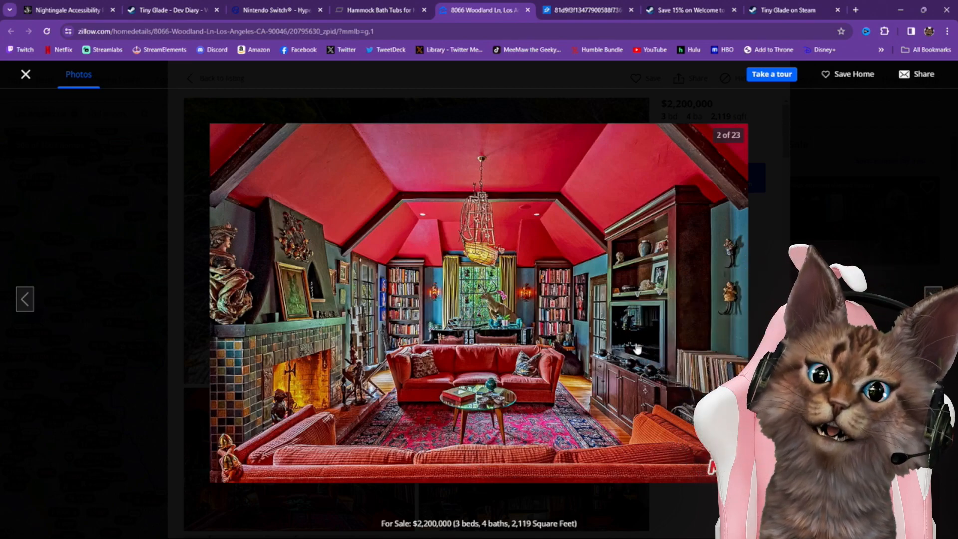
mouse_move(538, 333)
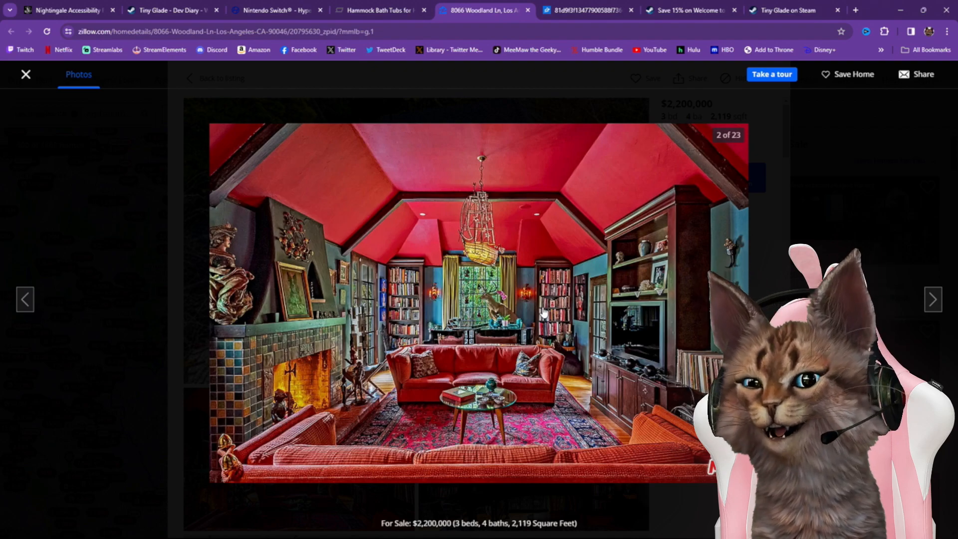
Advance to photo 3, the piano library room, and look it over full-size in a new tab
click(932, 299)
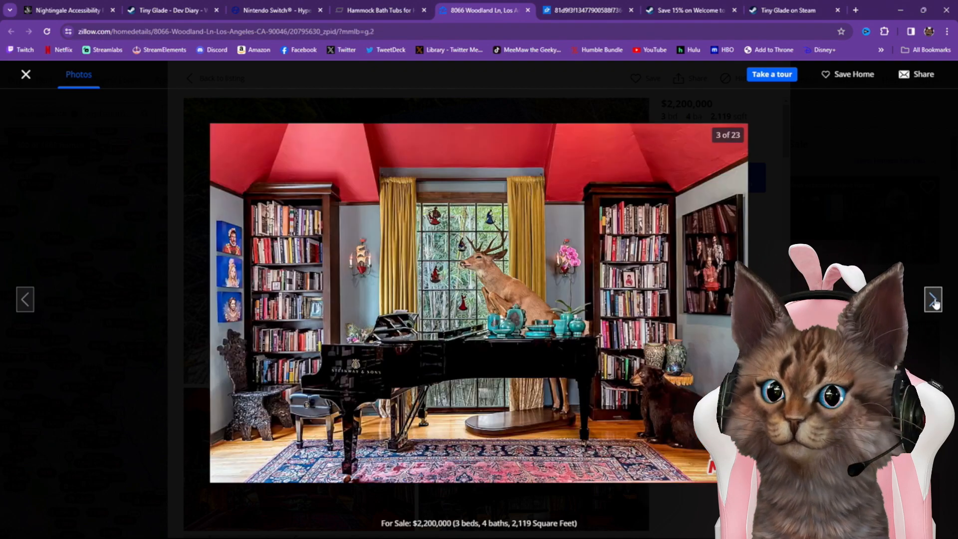
mouse_move(440, 320)
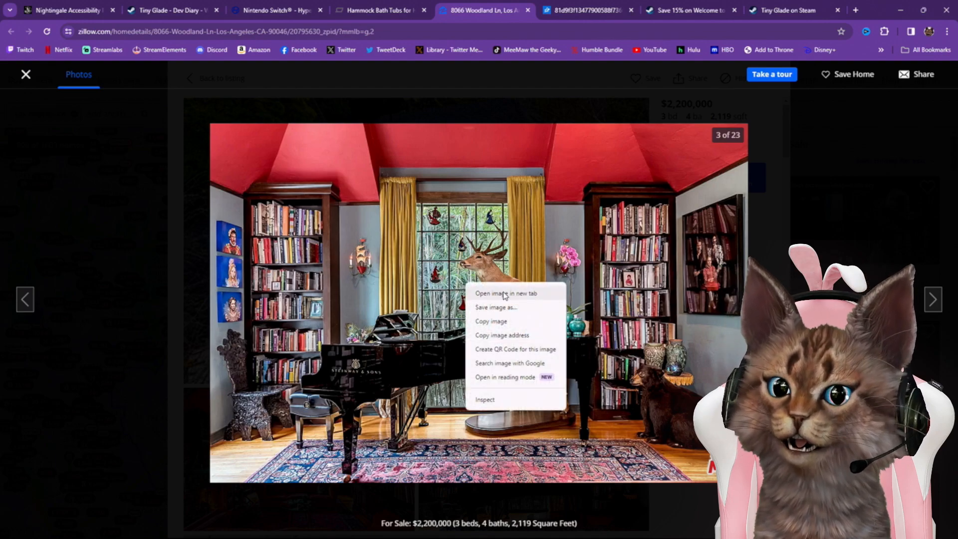
click(506, 294)
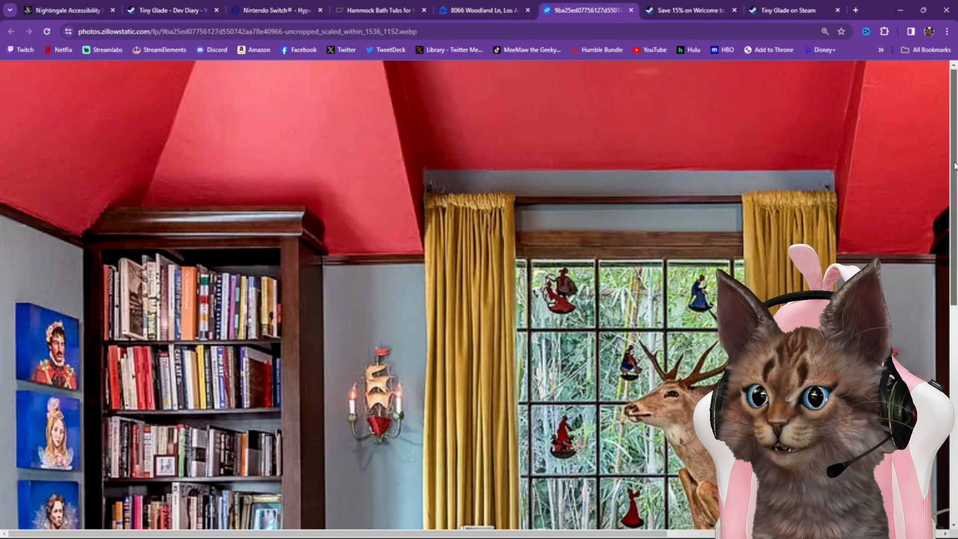
scroll(down, 3)
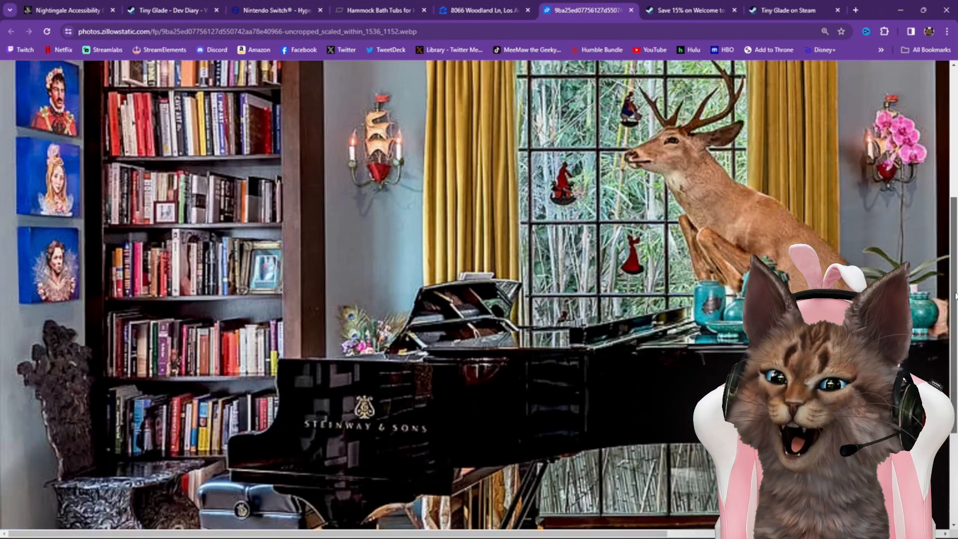
scroll(down, 3)
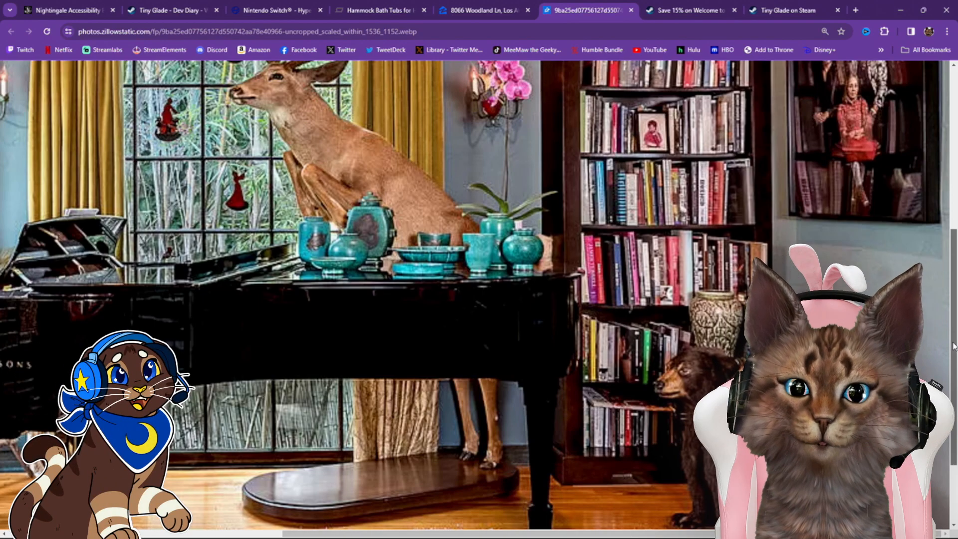
scroll(down, 3)
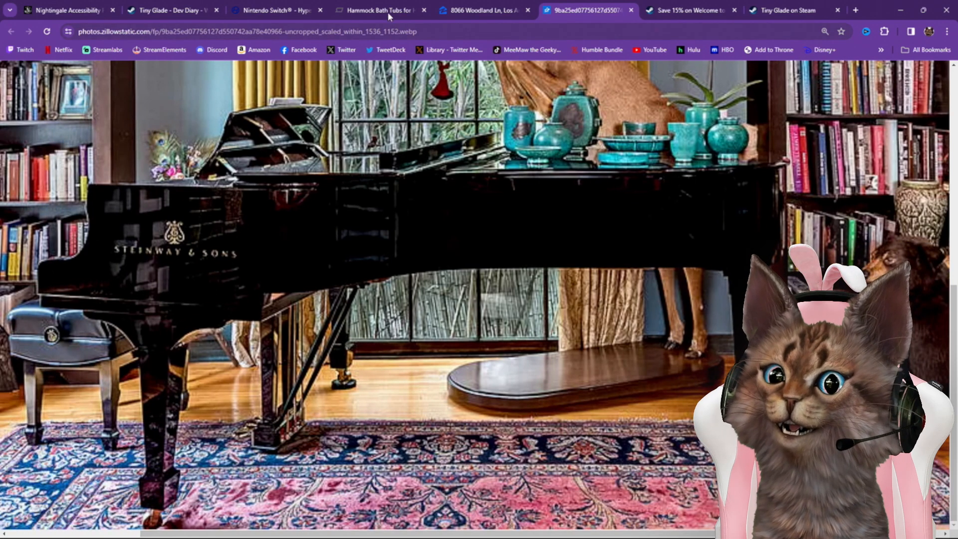
Open photo 4, the yellow dining room with the long table, full-size in its own tab and scroll through it
click(483, 10)
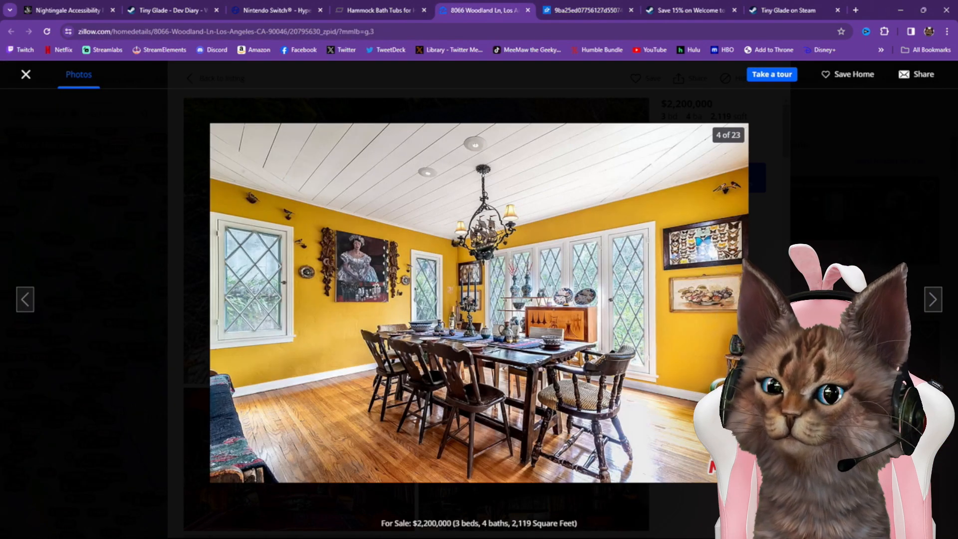
right_click(549, 287)
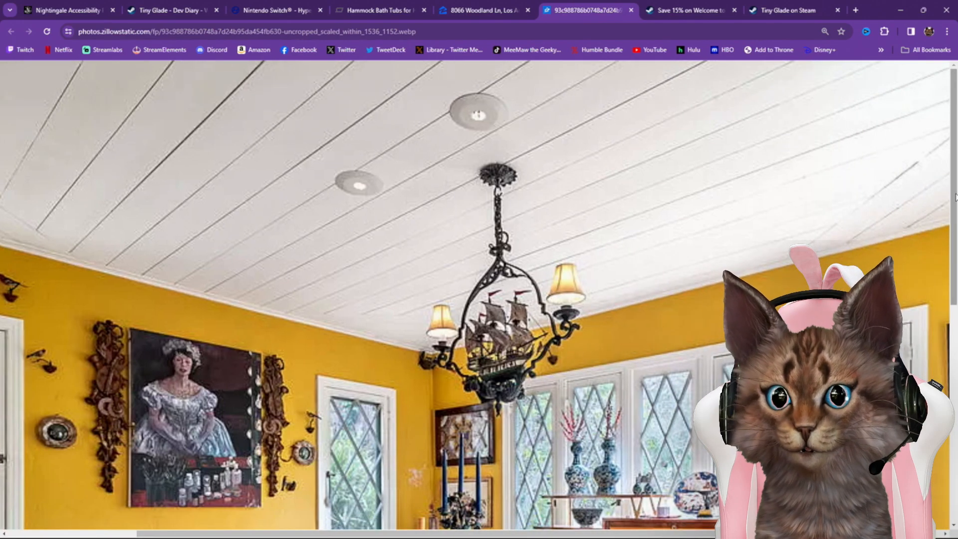
scroll(down, 3)
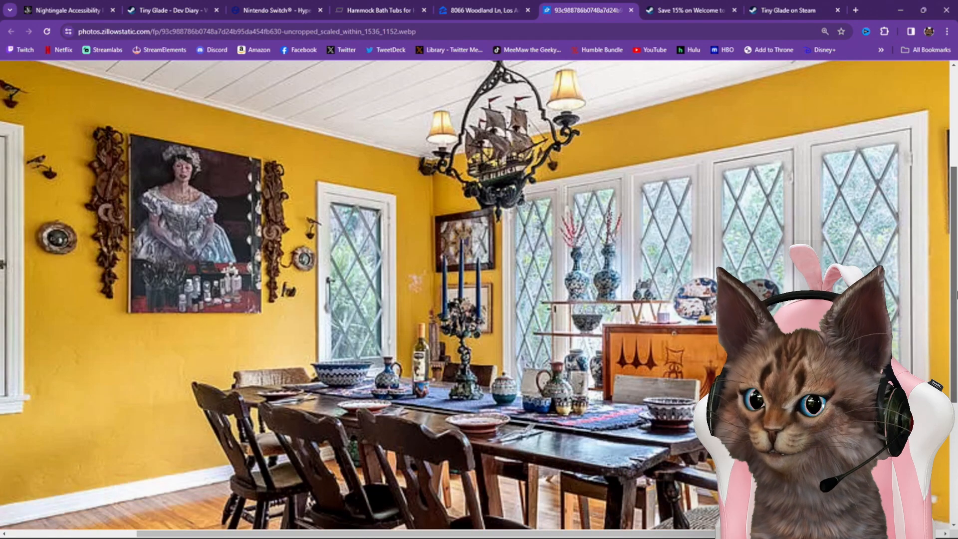
scroll(down, 3)
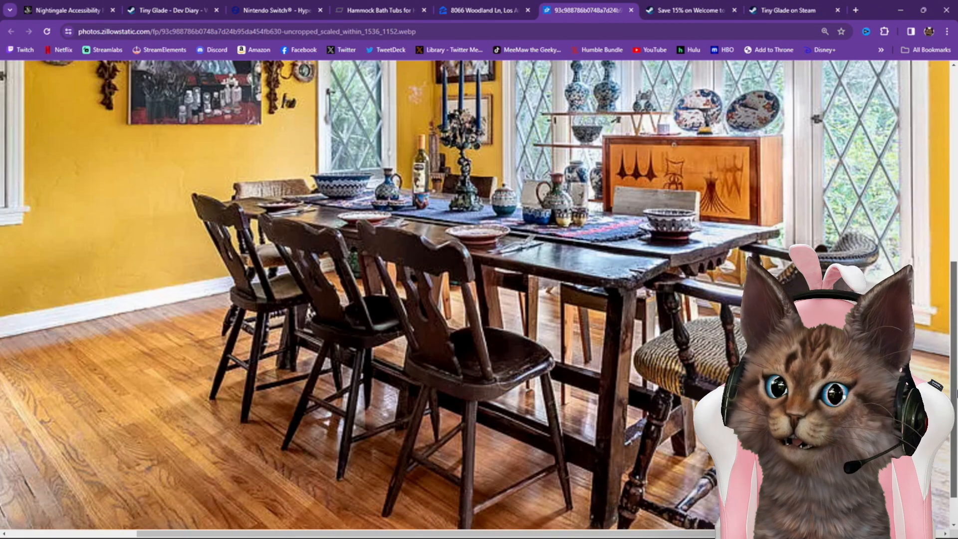
scroll(down, 3)
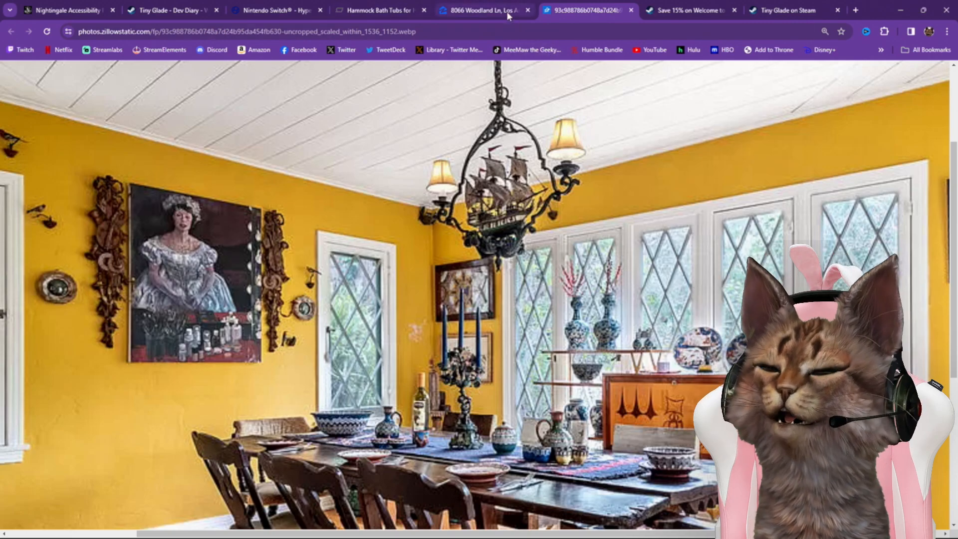
Back in the gallery, page past the patio to photo 7, the blue kitchen with the breakfast nook
click(483, 10)
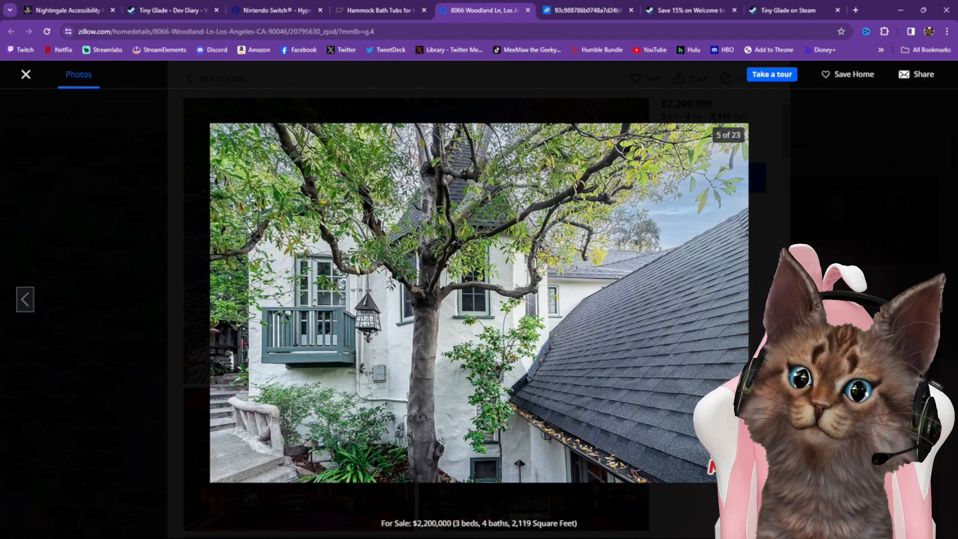
click(932, 299)
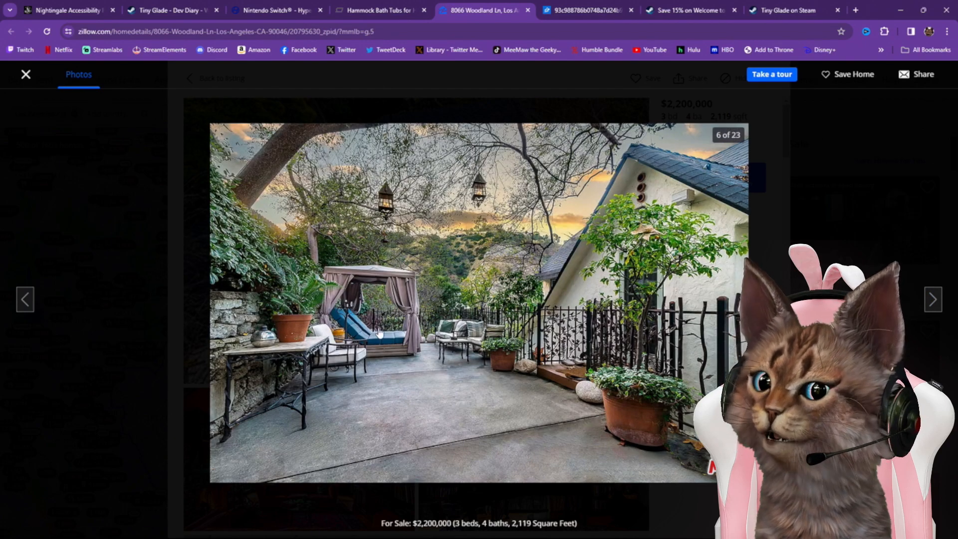
mouse_move(396, 339)
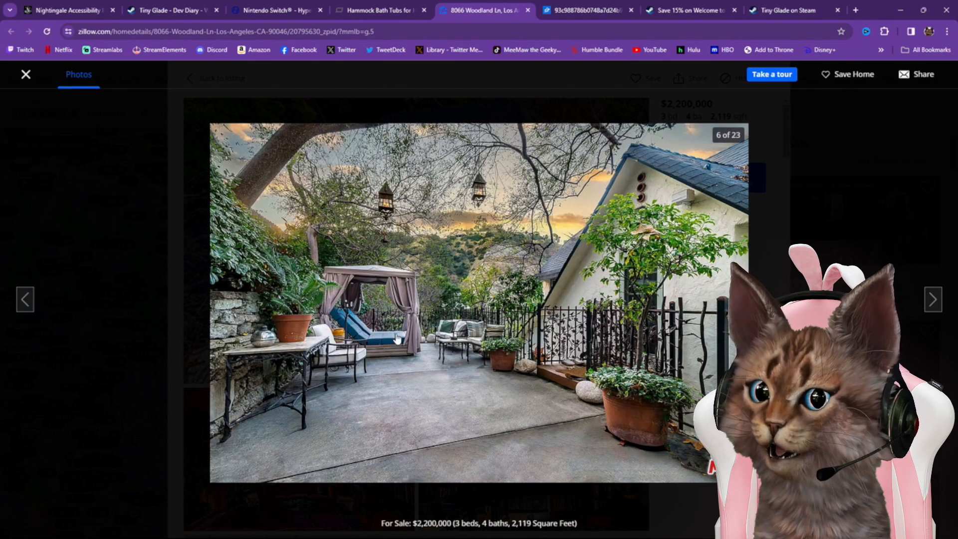
mouse_move(478, 447)
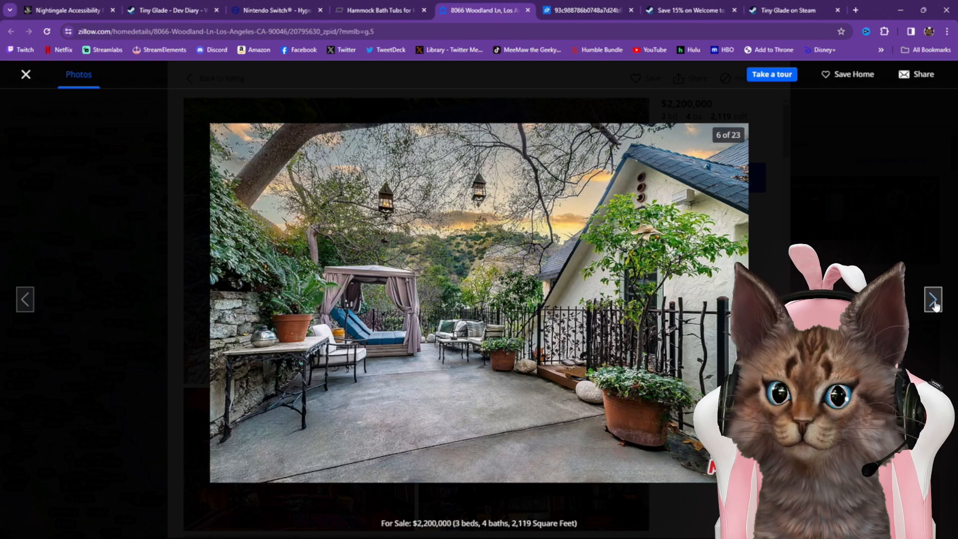
click(933, 300)
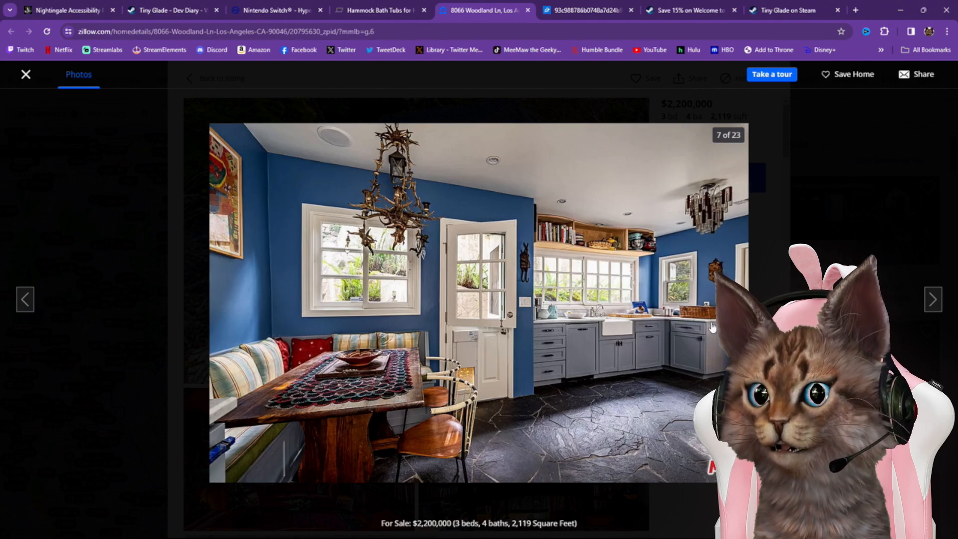
Page past the kitchen sink to photo 9, the piano bedroom, and view it full size in its tab
click(932, 299)
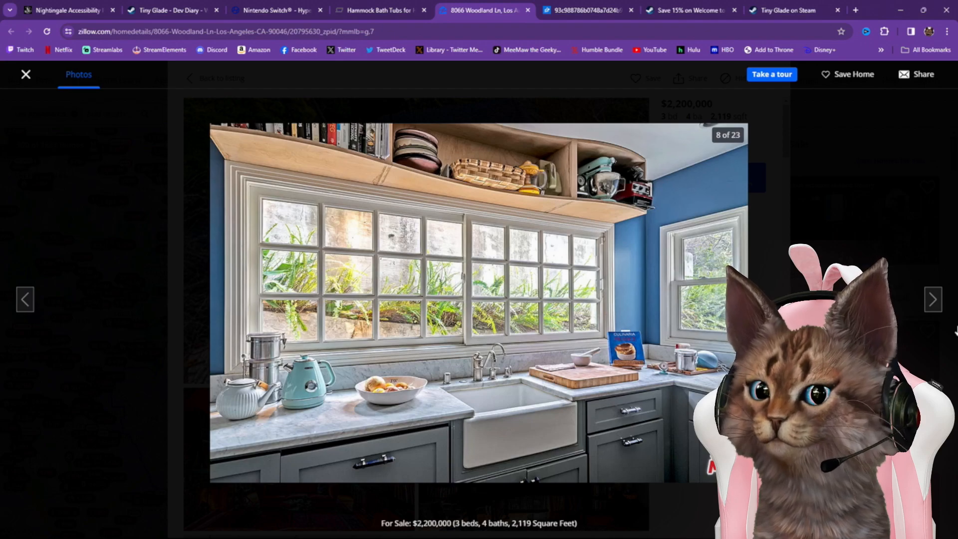
click(933, 299)
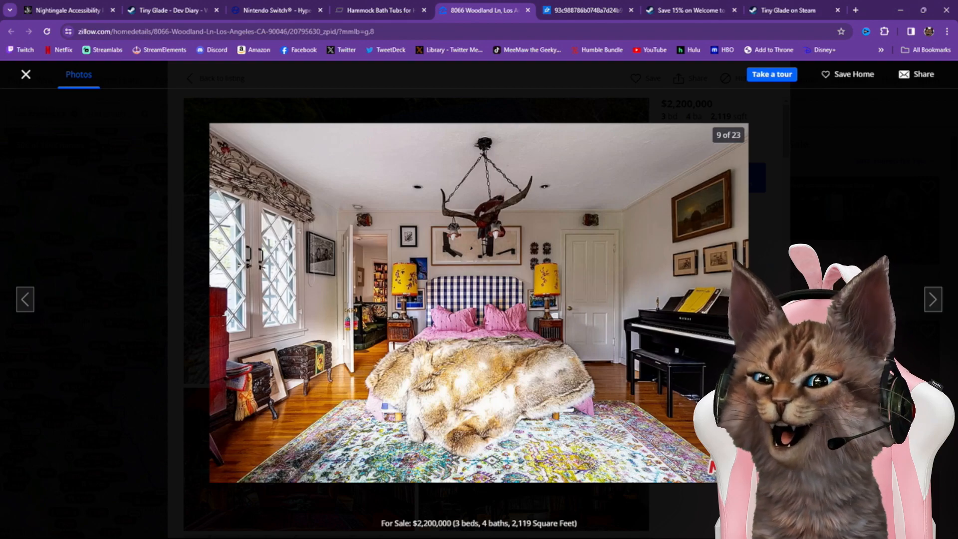
mouse_move(933, 299)
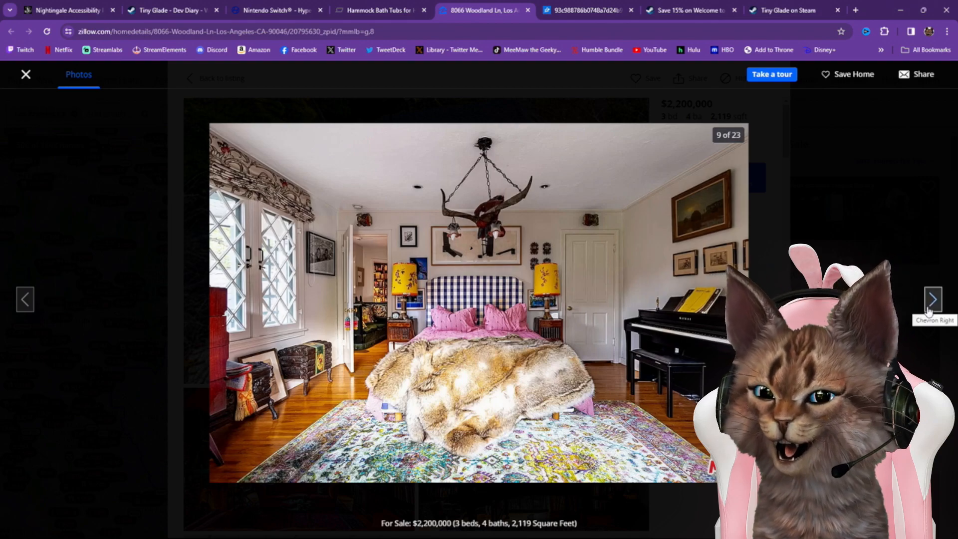
mouse_move(596, 286)
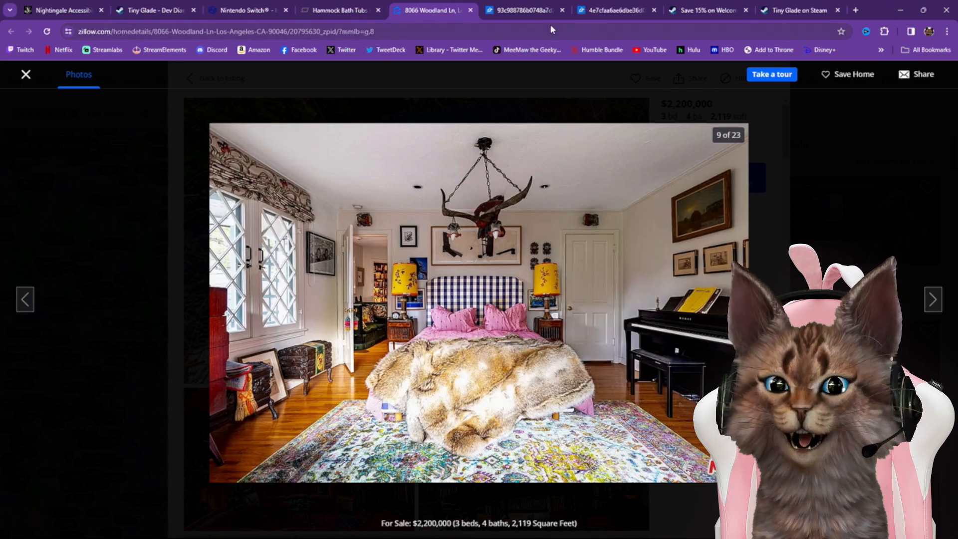
click(613, 10)
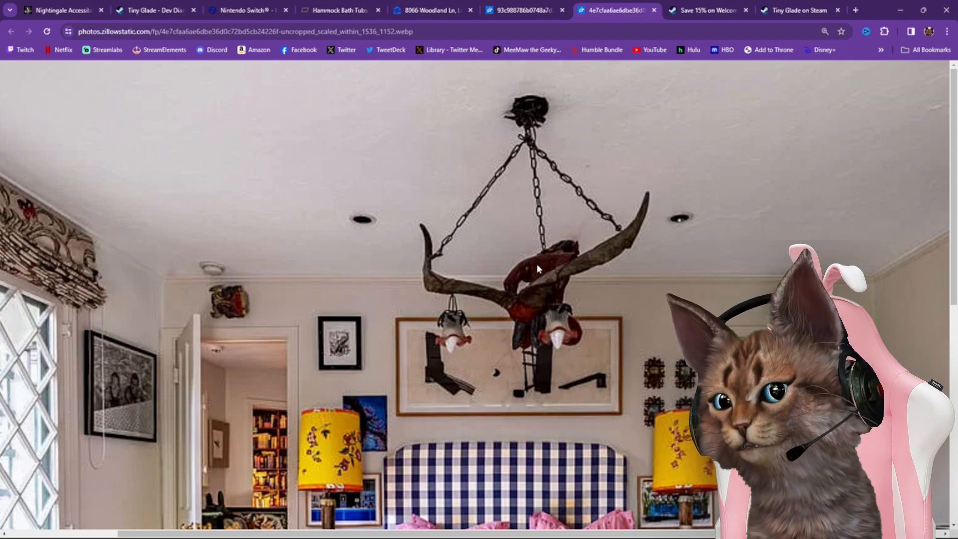
mouse_move(552, 354)
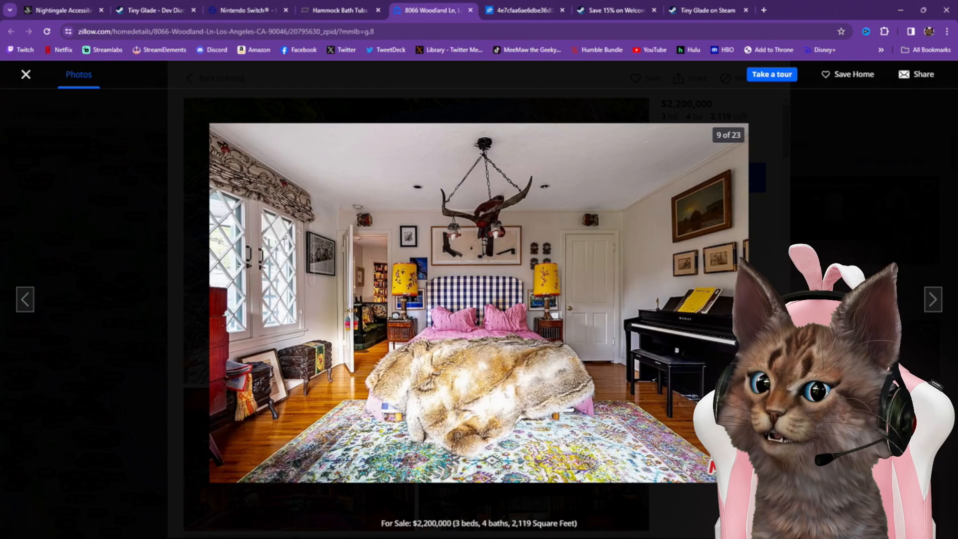
Page past the red bathroom, shower and window-seat study to photo 13, the bear-rug library
click(931, 300)
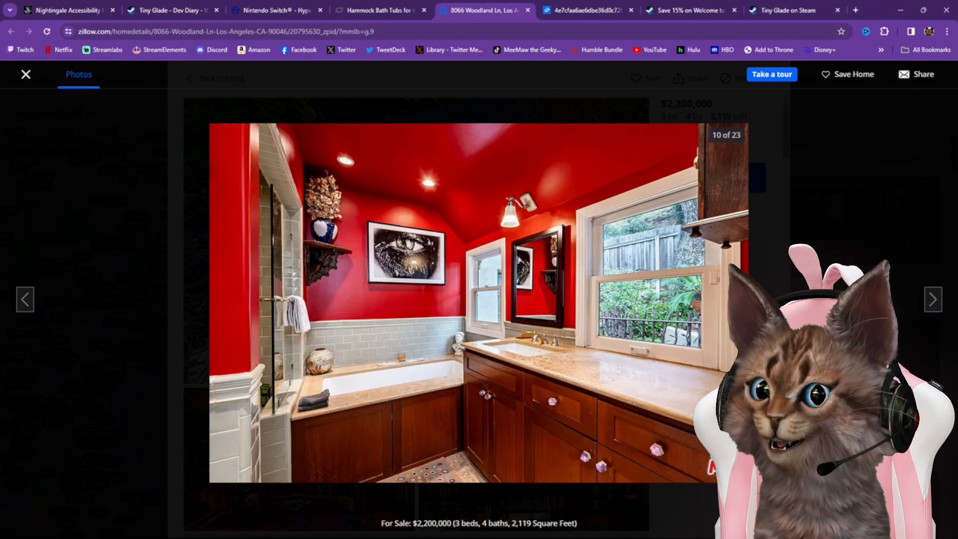
click(932, 300)
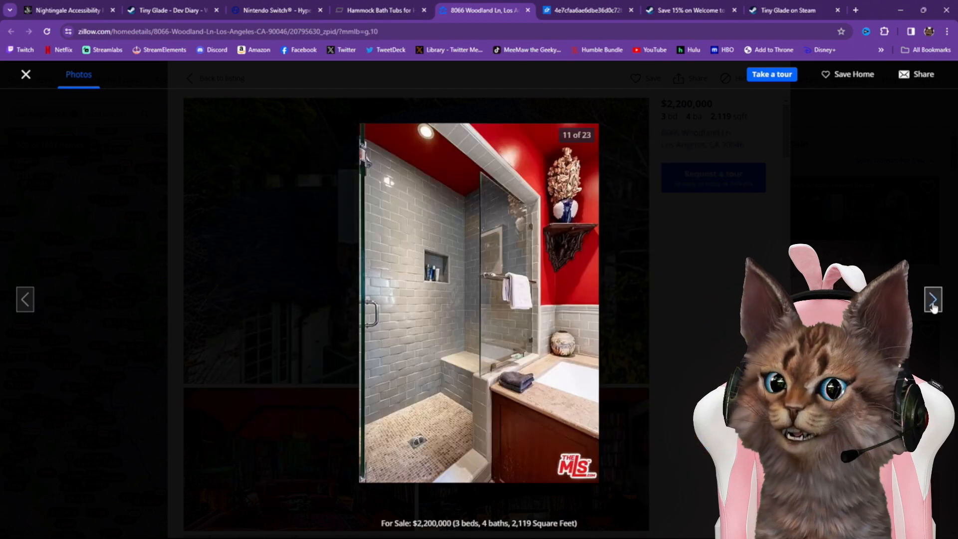
click(932, 298)
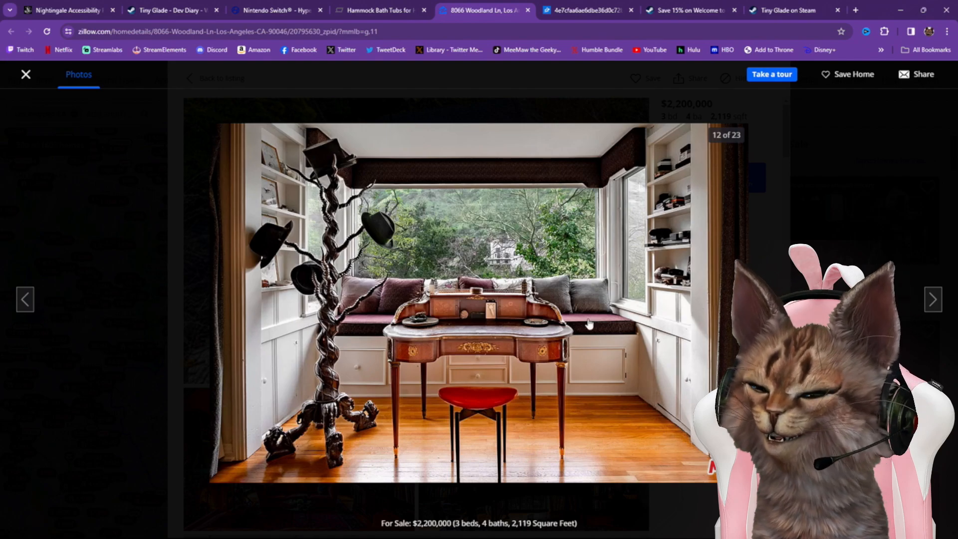
mouse_move(932, 299)
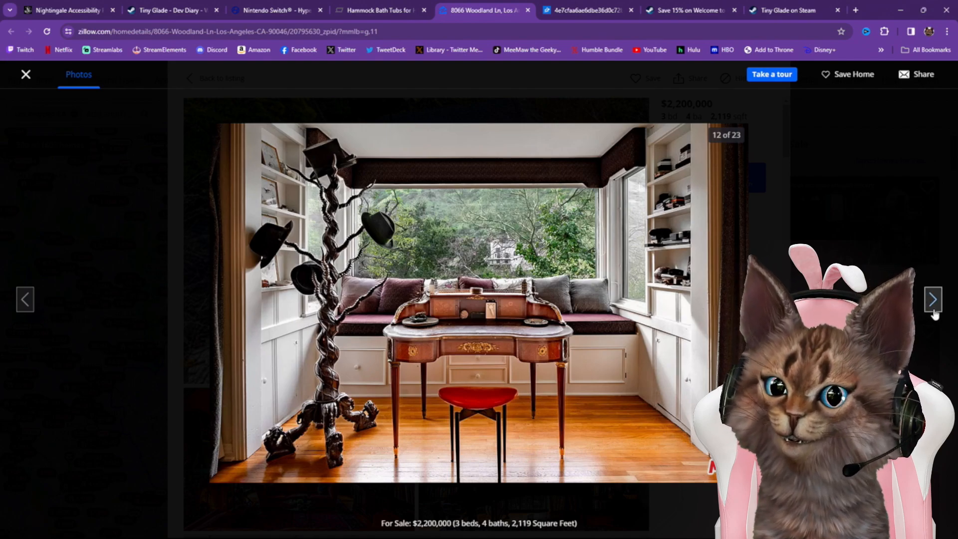
click(933, 299)
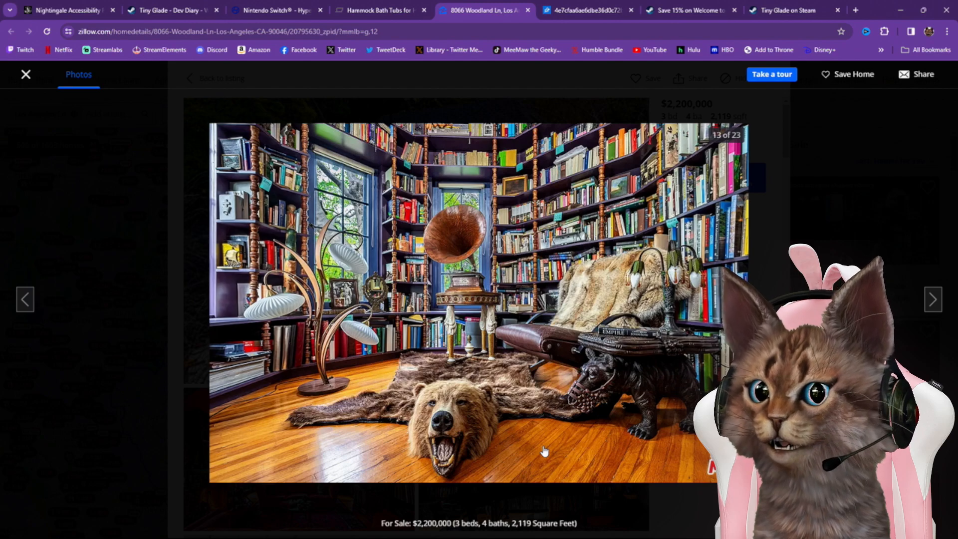
mouse_move(538, 400)
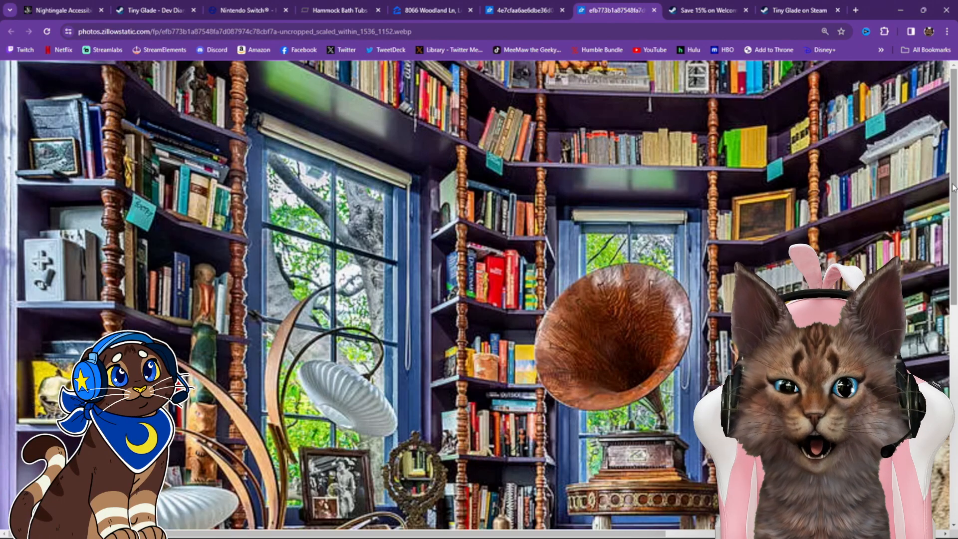
Scroll around the full-size bear-rug library photo, then return to the gallery at photo 13
scroll(down, 3)
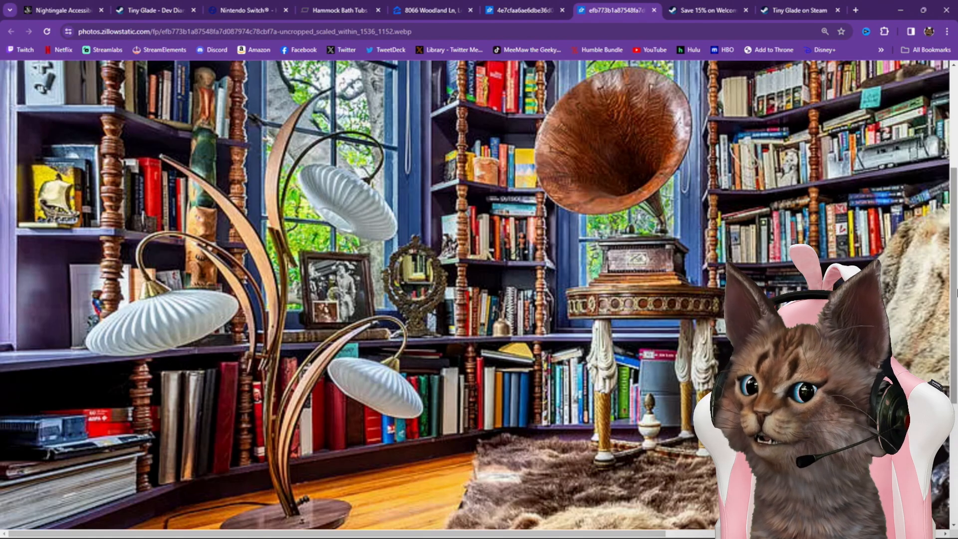
scroll(down, 3)
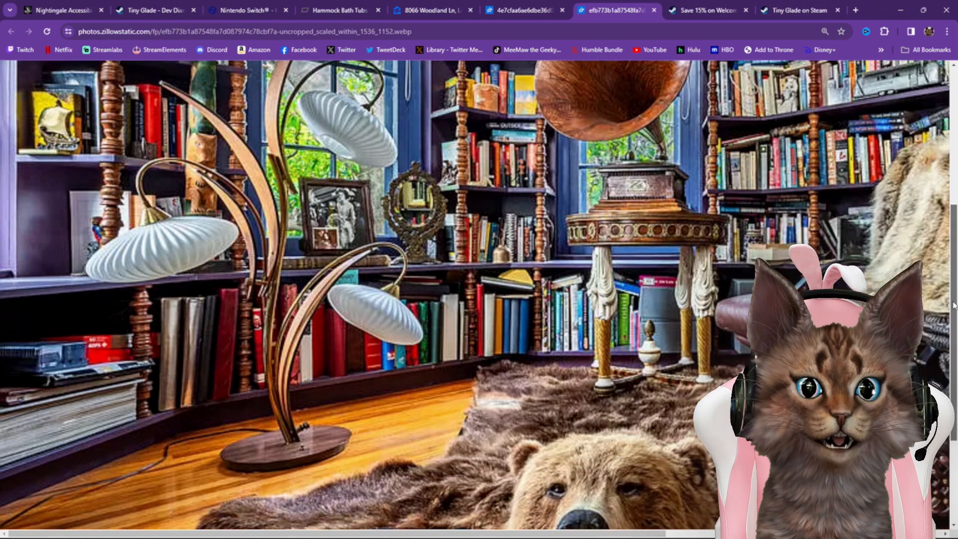
scroll(down, 3)
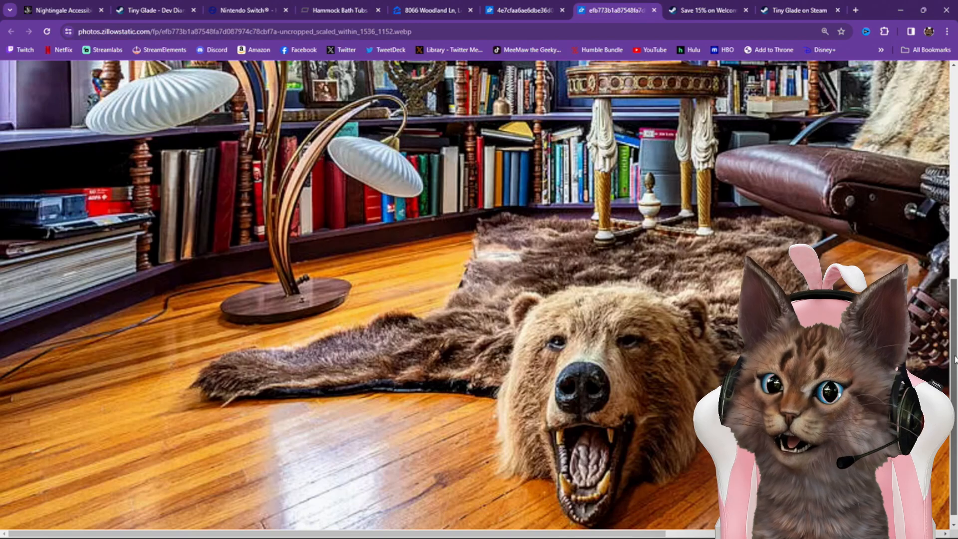
scroll(up, 3)
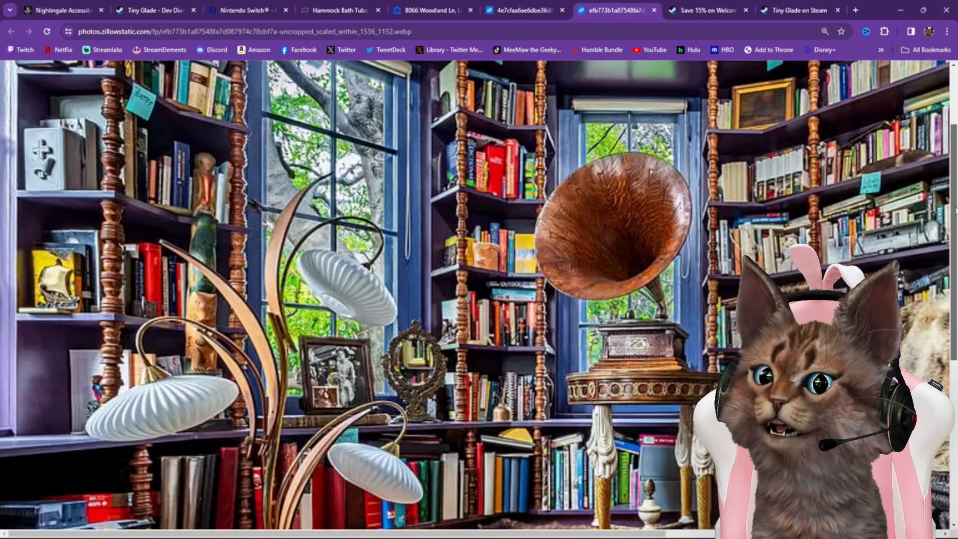
scroll(down, 3)
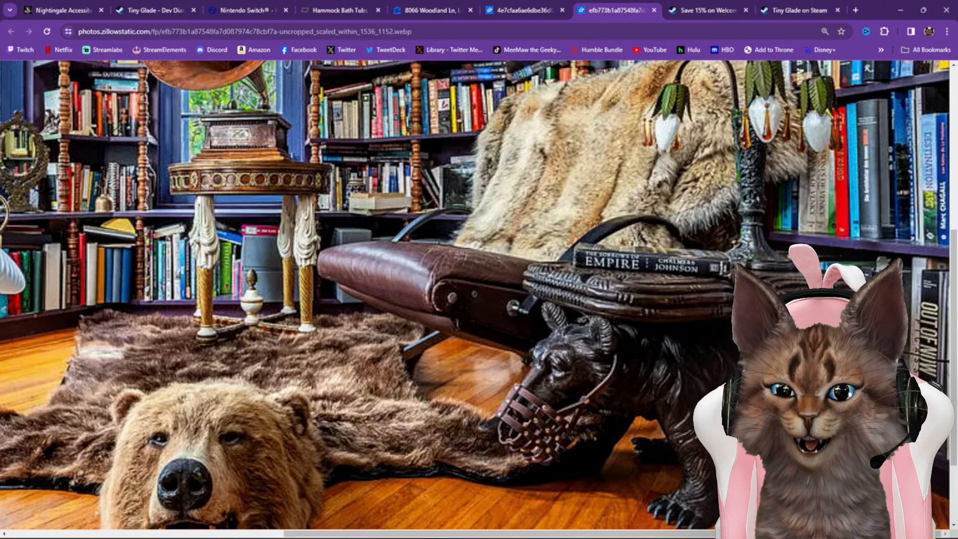
click(428, 10)
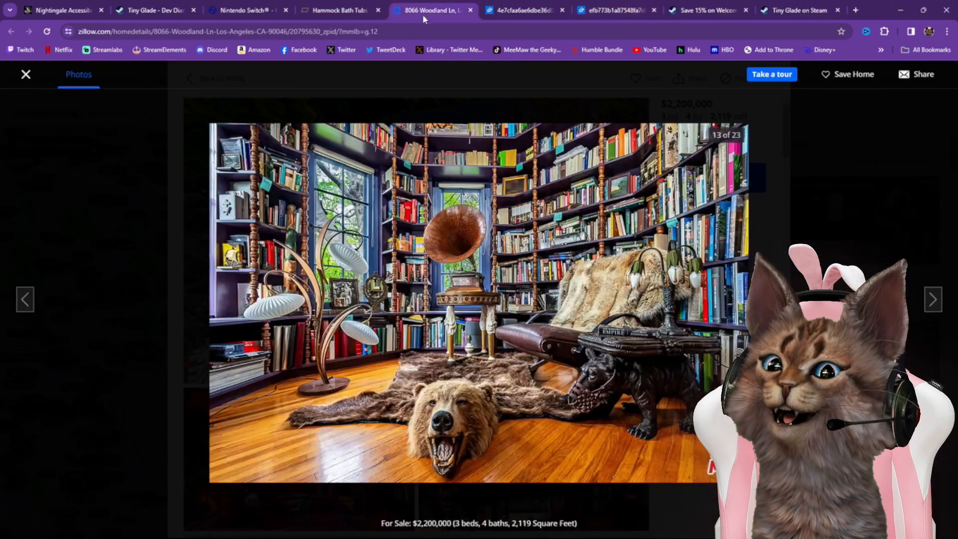
Advance through the loft-bed bedroom, red-tiled shower, home gym and garden patio photos
click(933, 299)
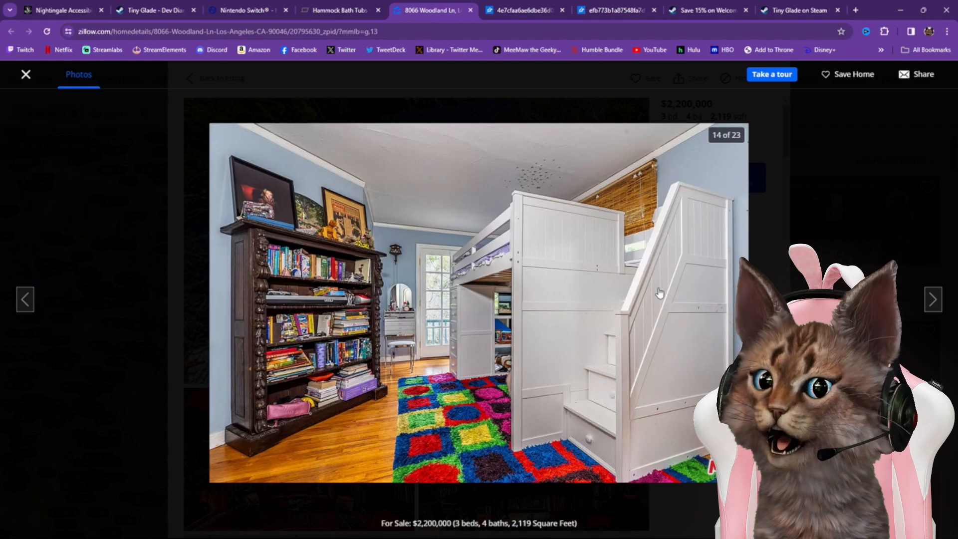
mouse_move(583, 370)
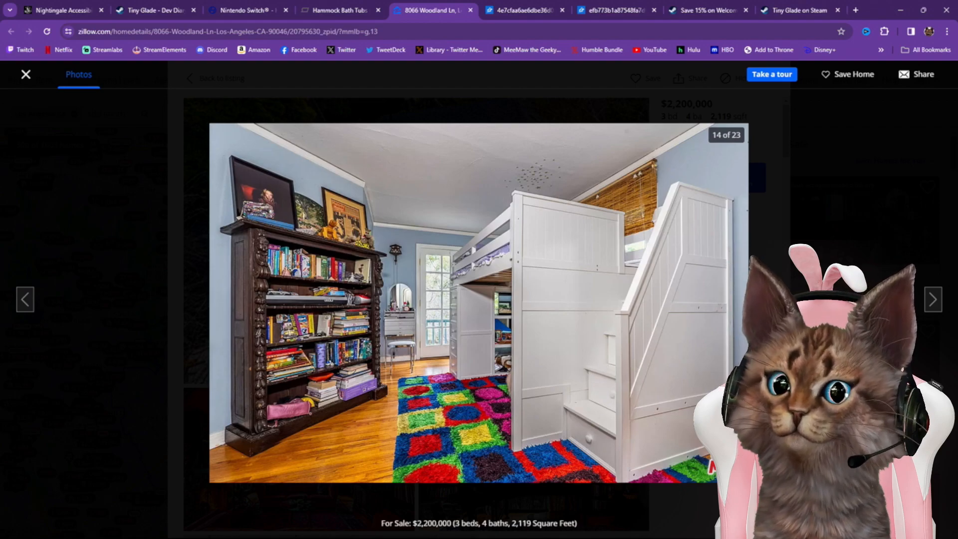
click(933, 299)
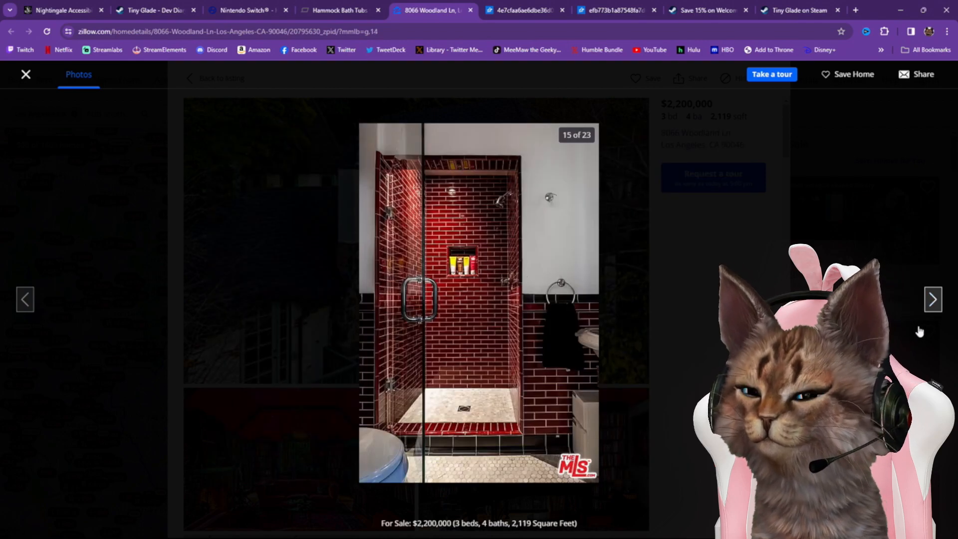
mouse_move(498, 335)
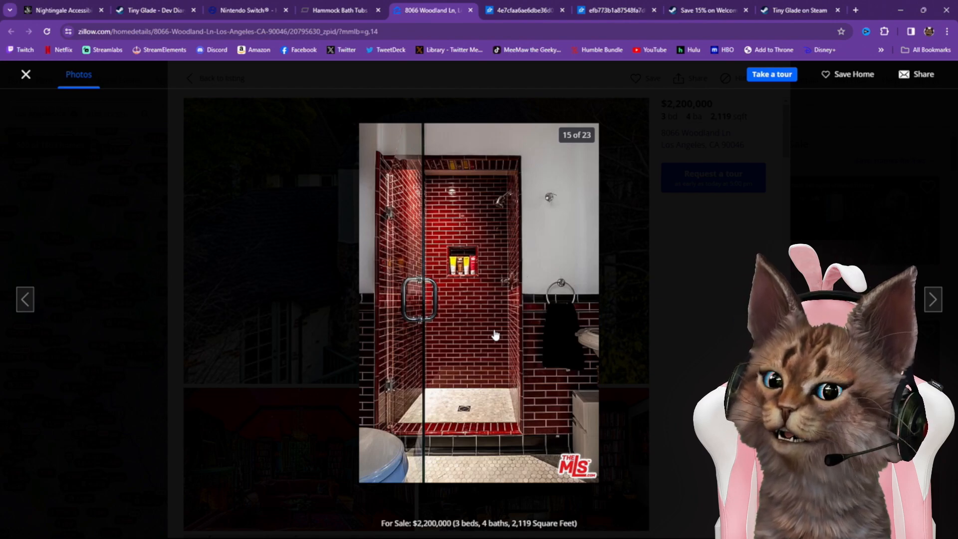
mouse_move(932, 299)
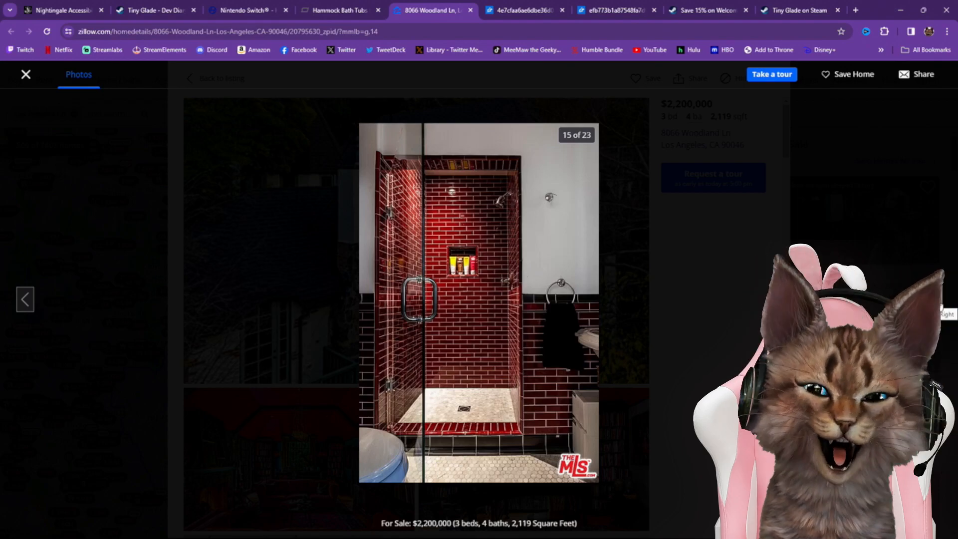
mouse_move(933, 298)
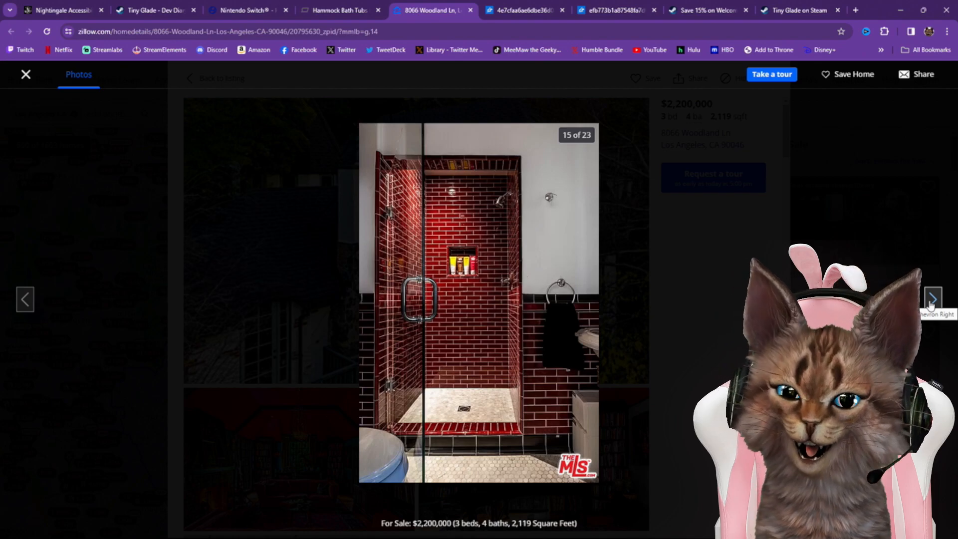
click(933, 298)
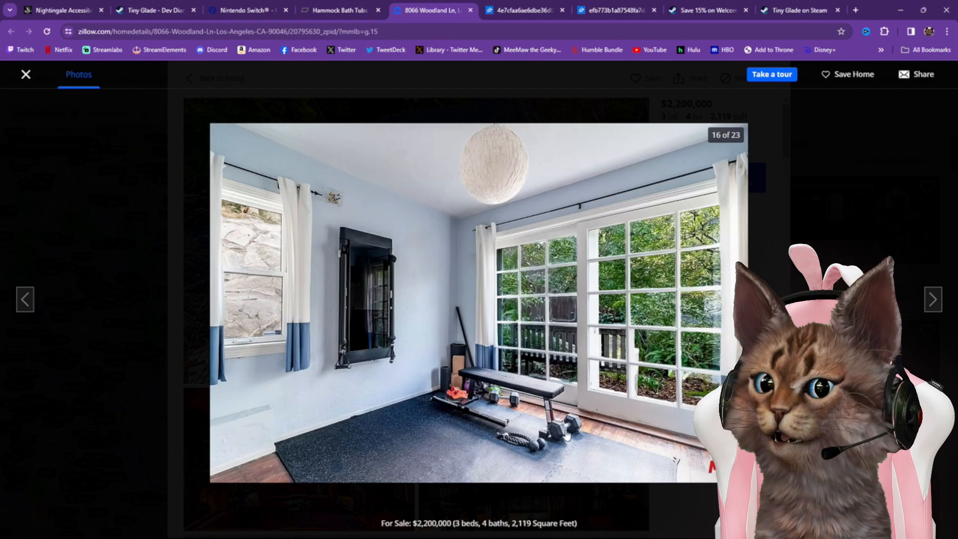
mouse_move(588, 399)
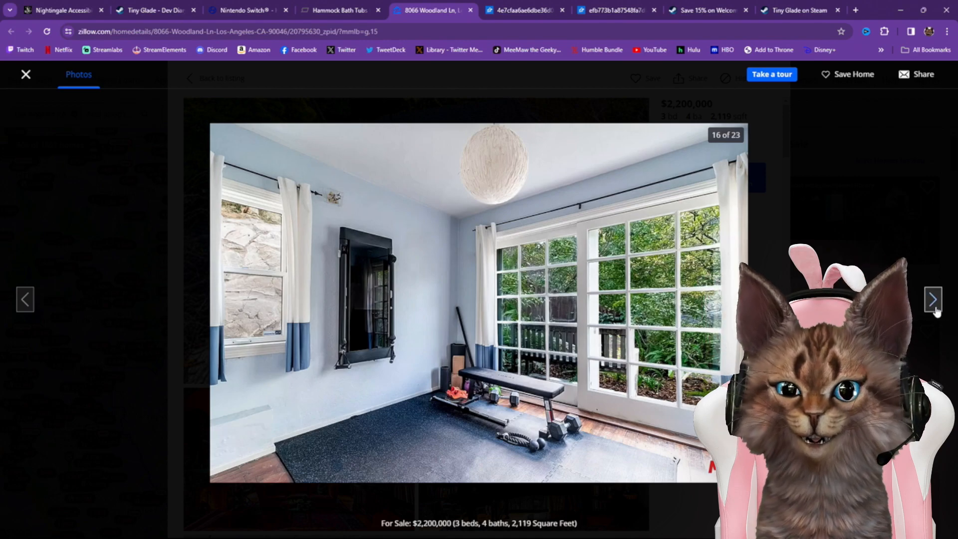
click(932, 299)
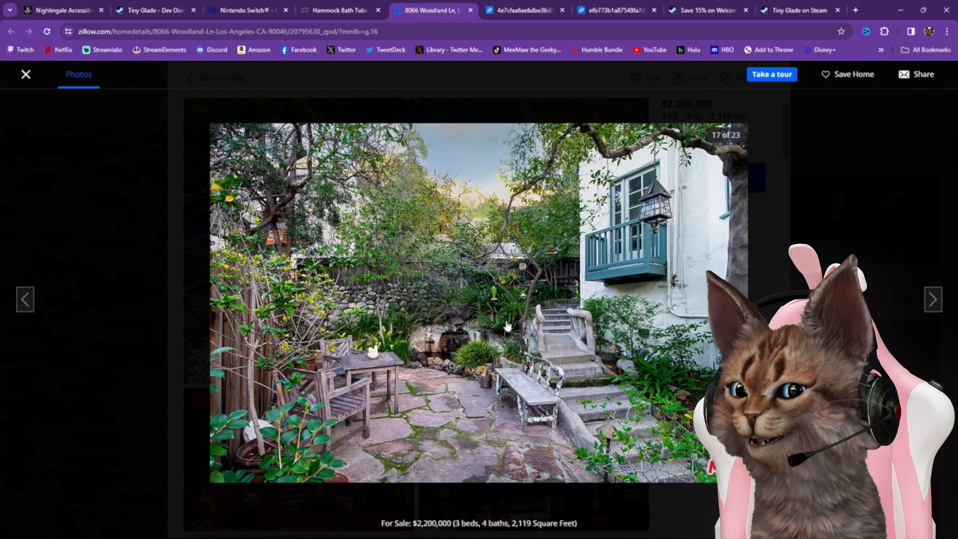
mouse_move(584, 458)
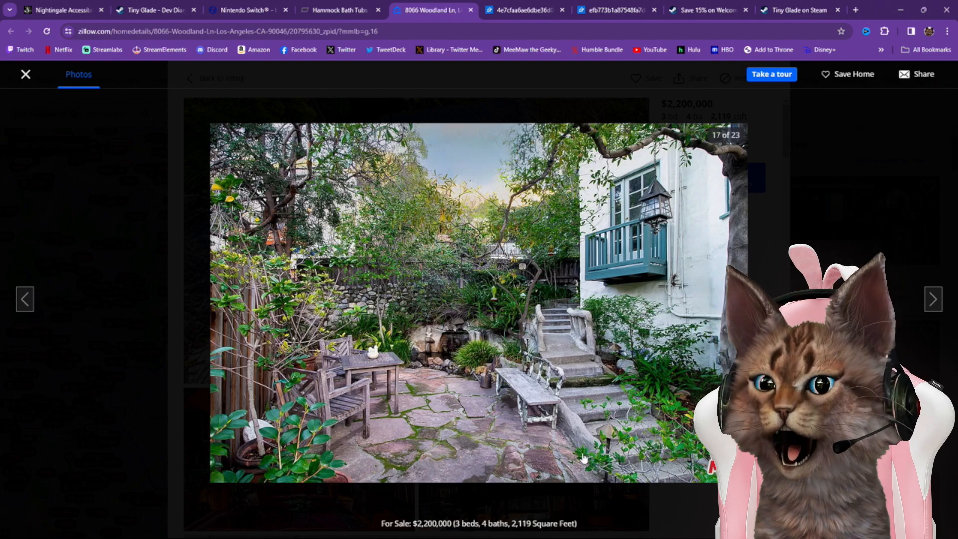
mouse_move(440, 420)
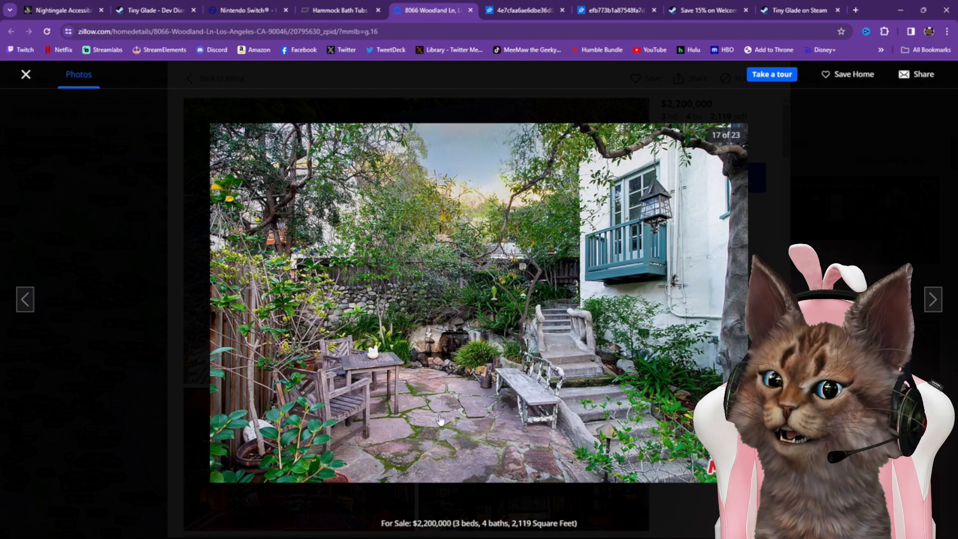
mouse_move(485, 452)
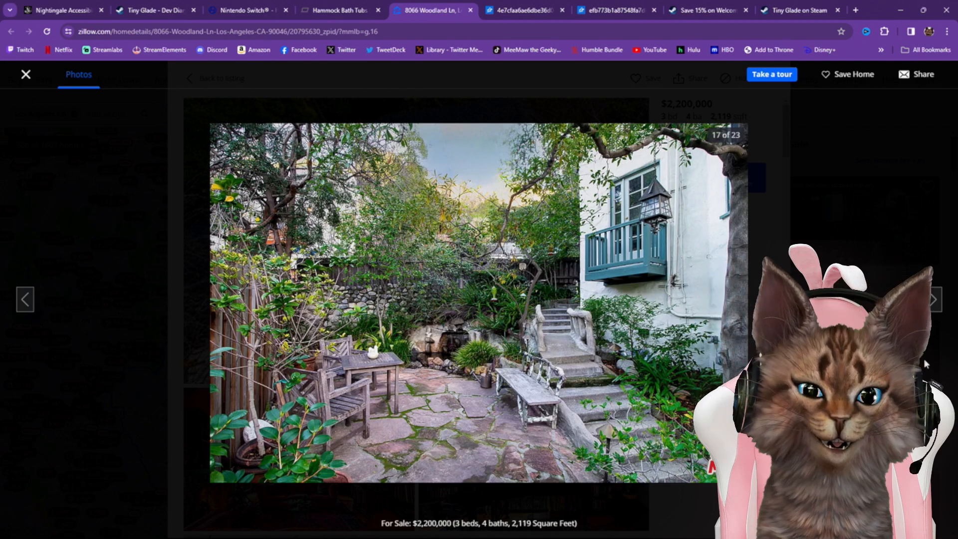
mouse_move(932, 300)
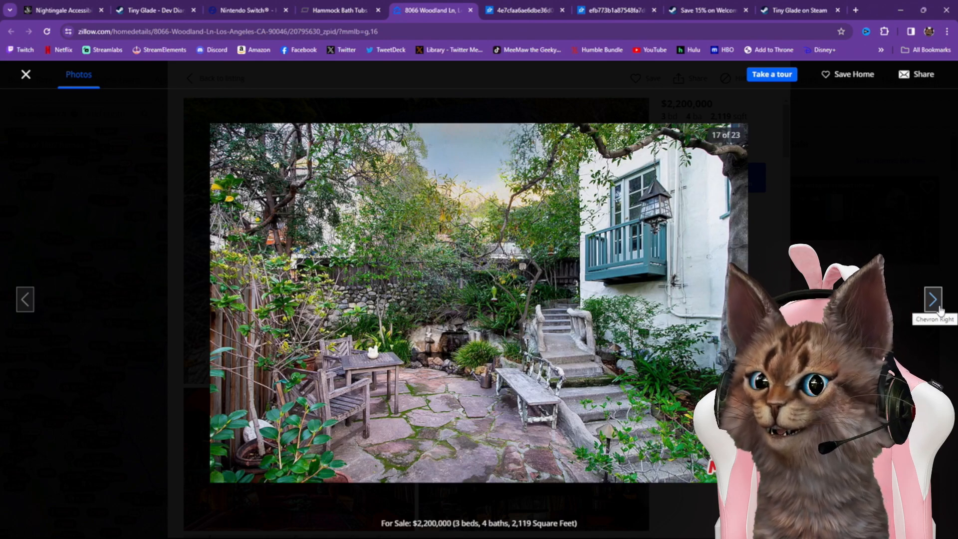
Continue past the garden pond, garage and both floor plans, then close the gallery
click(933, 299)
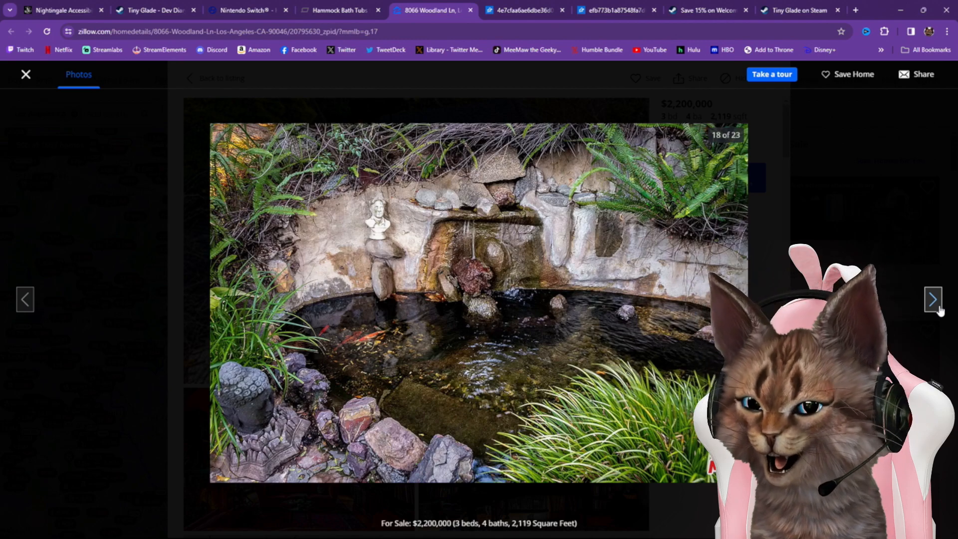
click(933, 299)
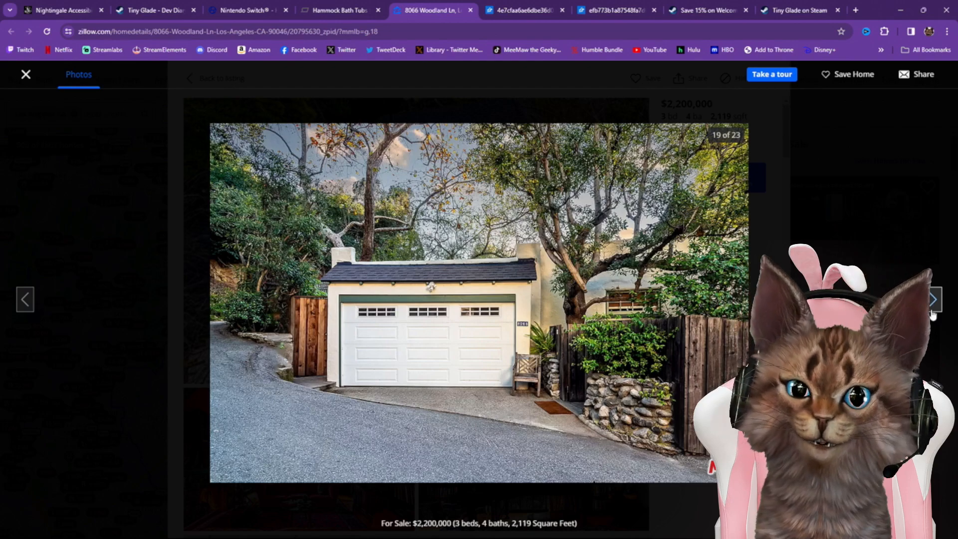
click(933, 298)
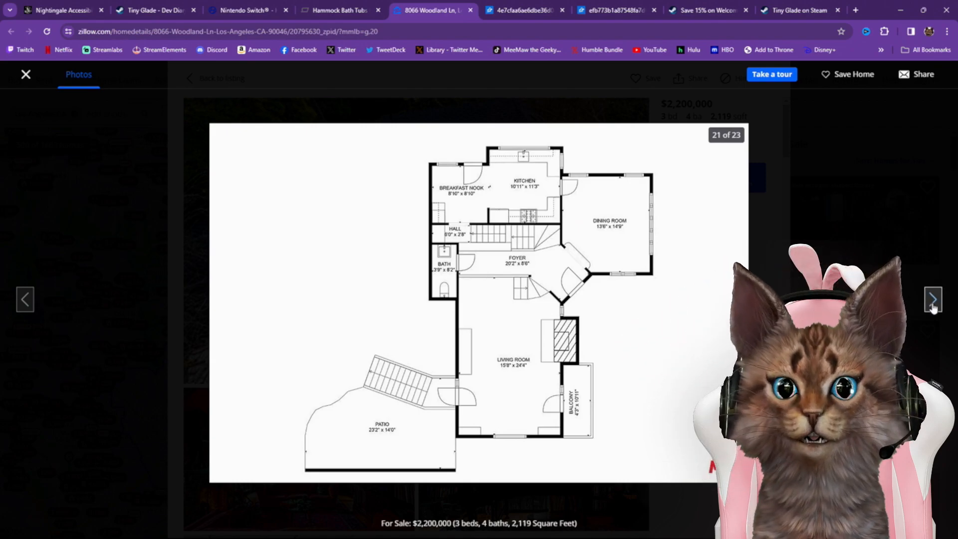
click(932, 298)
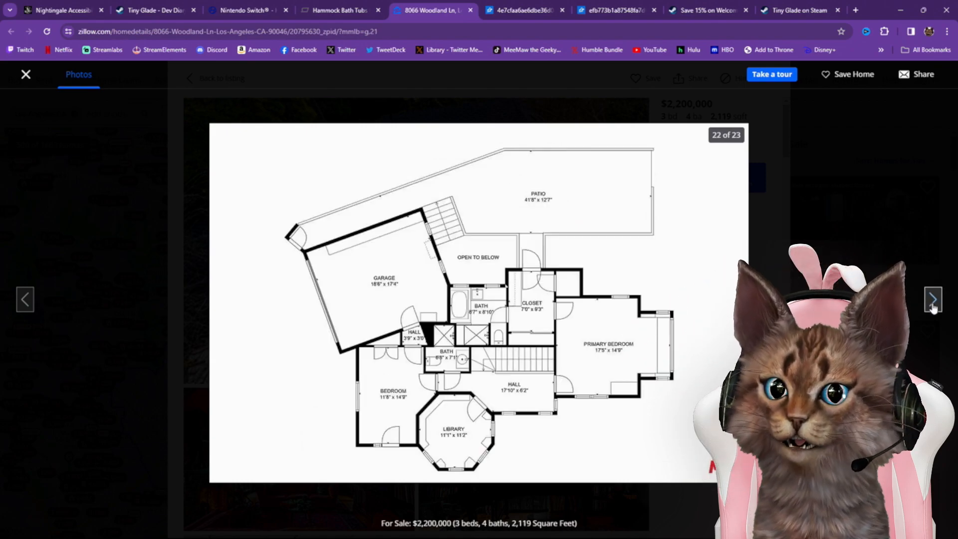
click(933, 300)
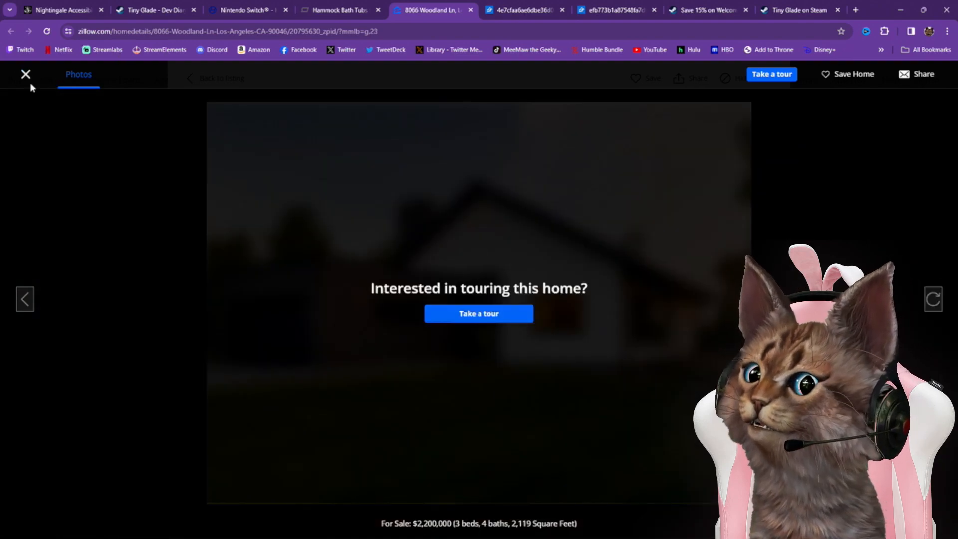
click(26, 73)
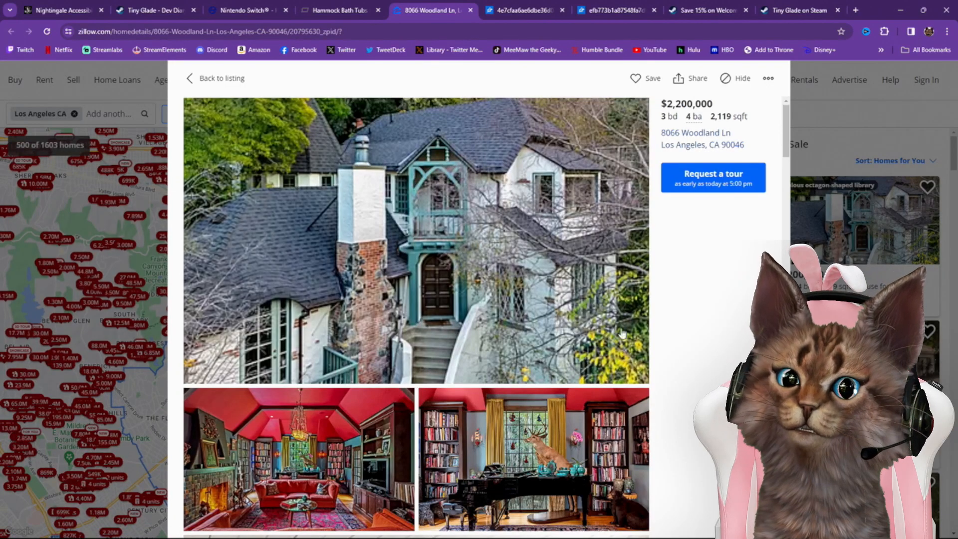
Scroll the photo grid down past the garden shots to the floor plans and back up
scroll(down, 3)
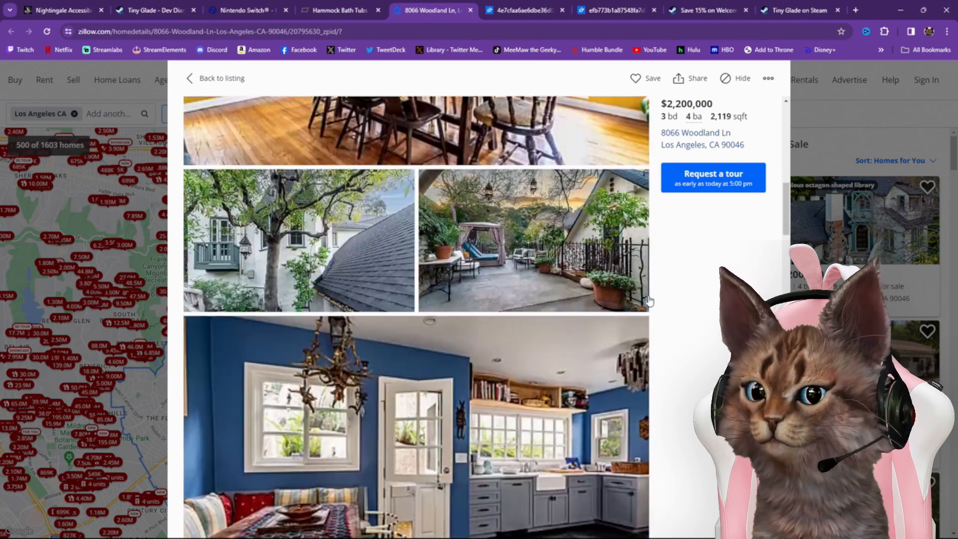
scroll(down, 3)
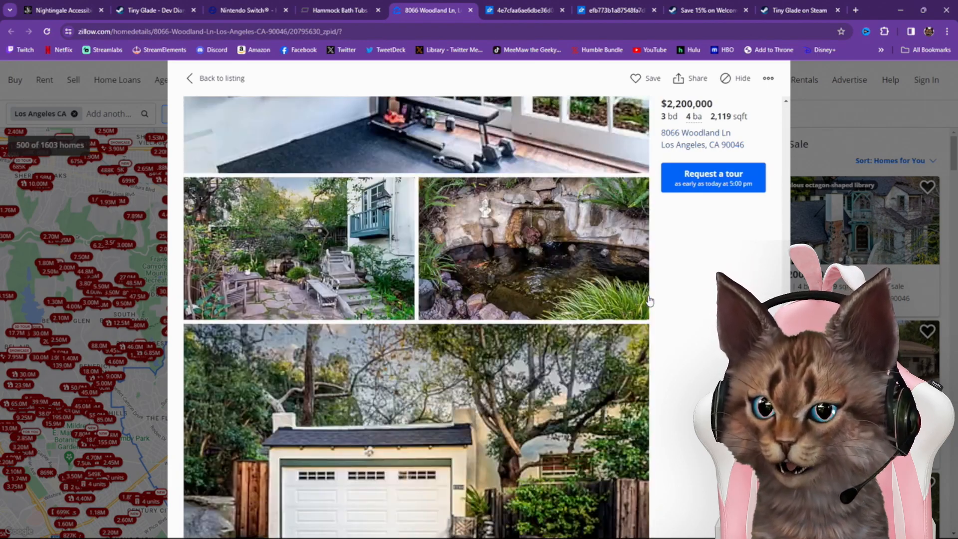
scroll(down, 3)
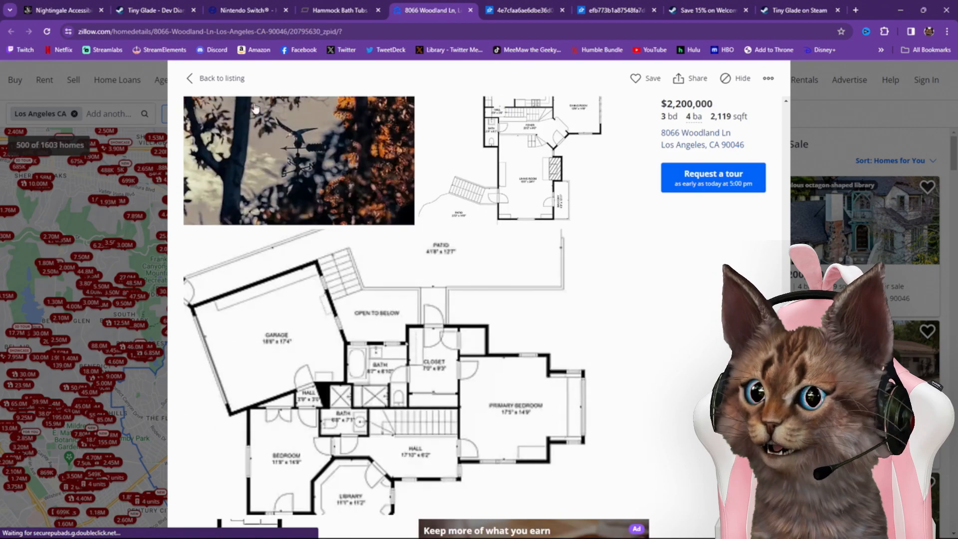
scroll(up, 3)
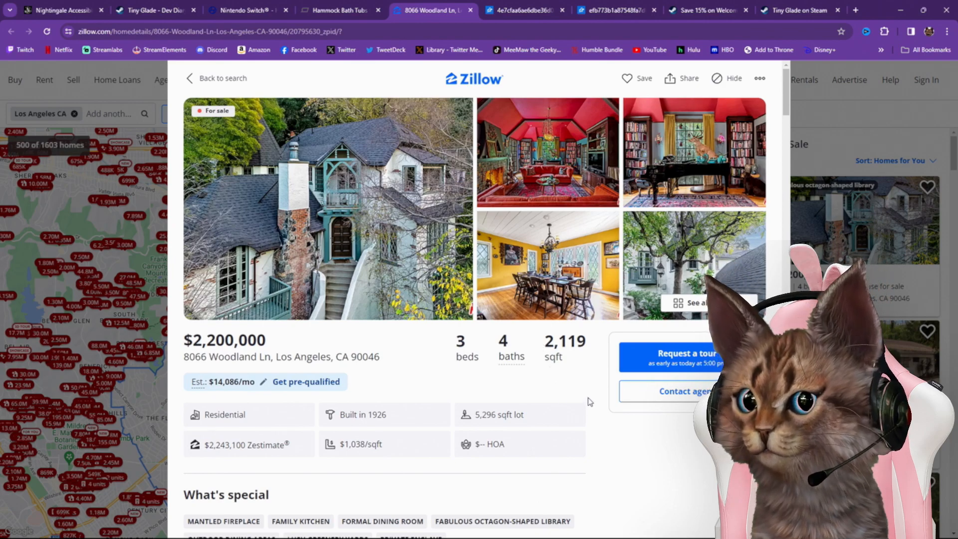
mouse_move(482, 428)
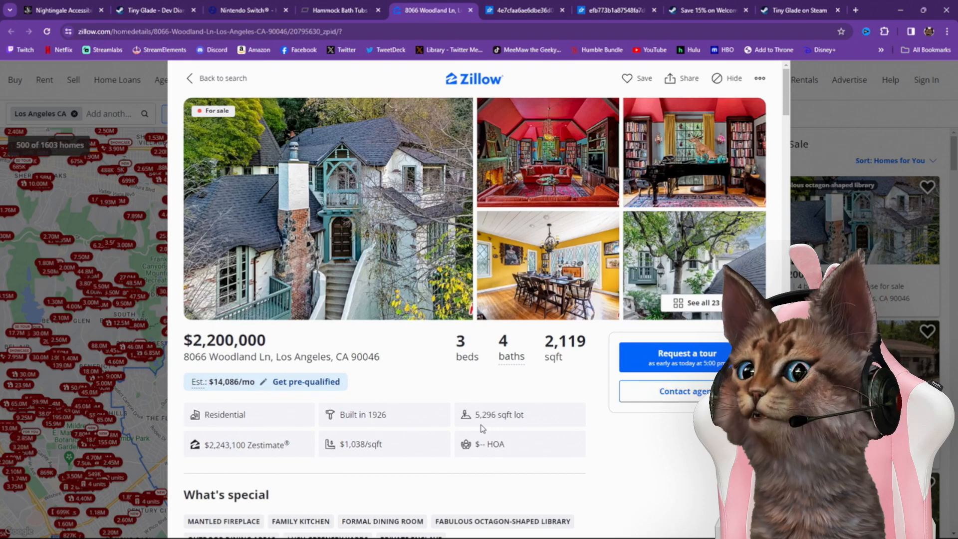
mouse_move(545, 429)
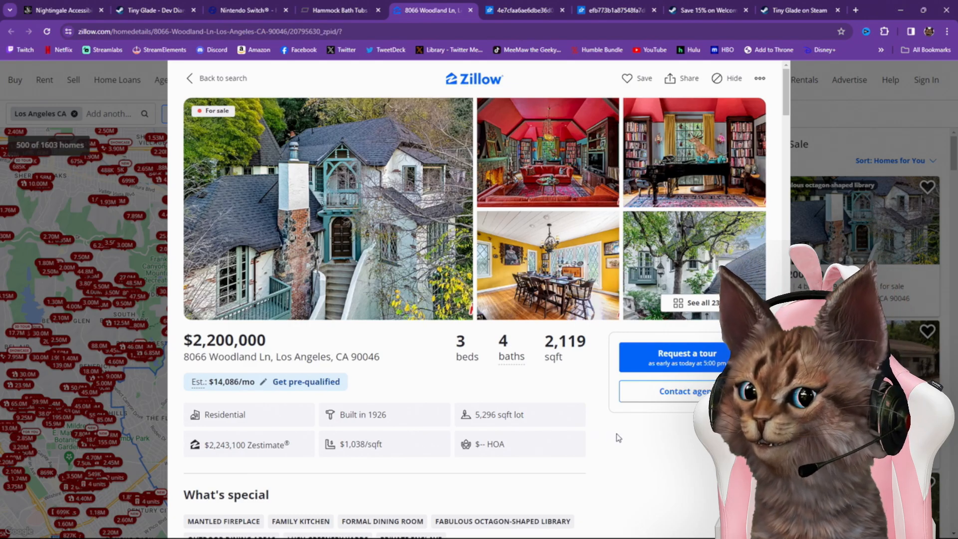
mouse_move(572, 439)
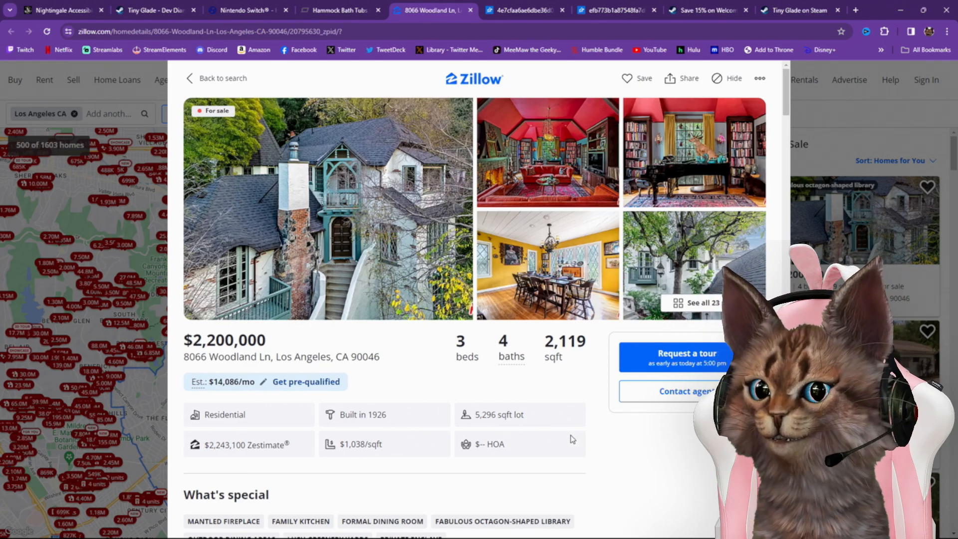
scroll(down, 3)
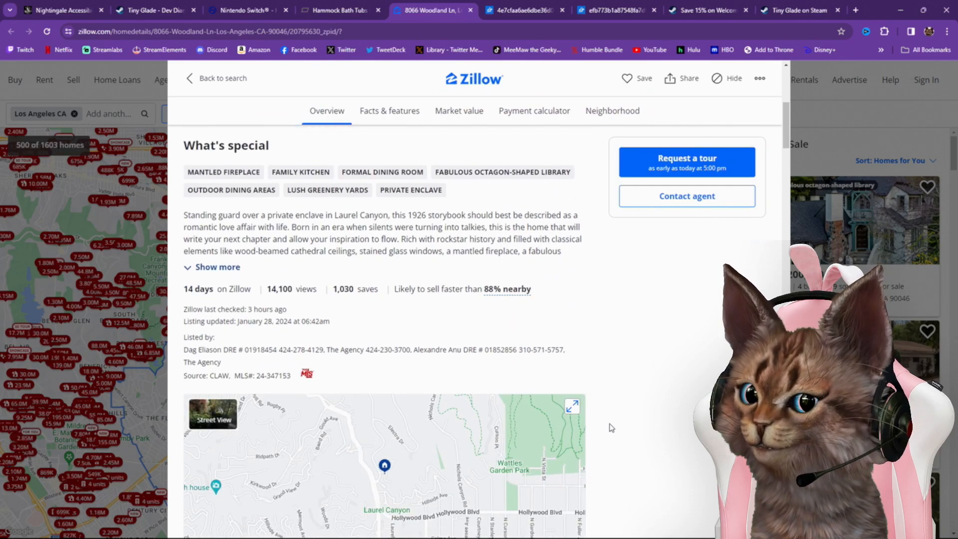
scroll(up, 3)
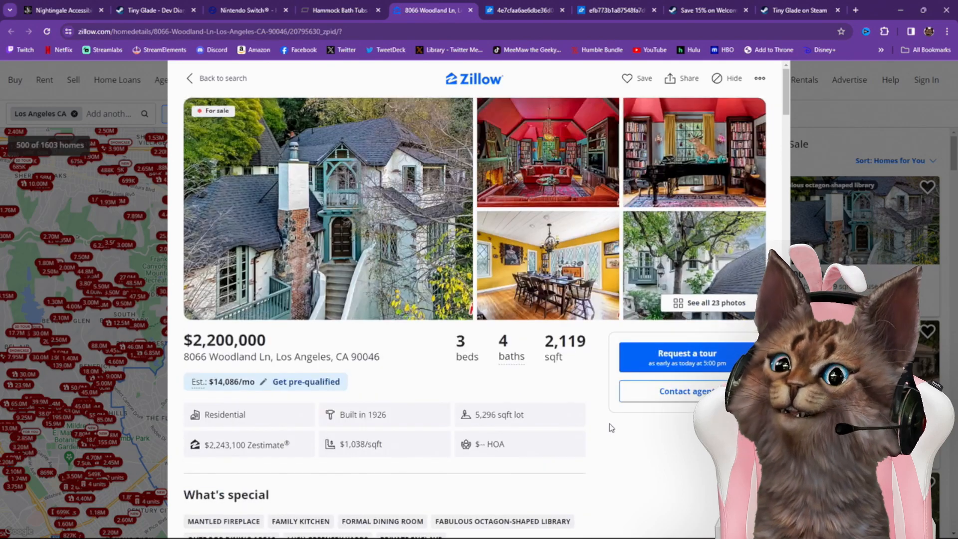